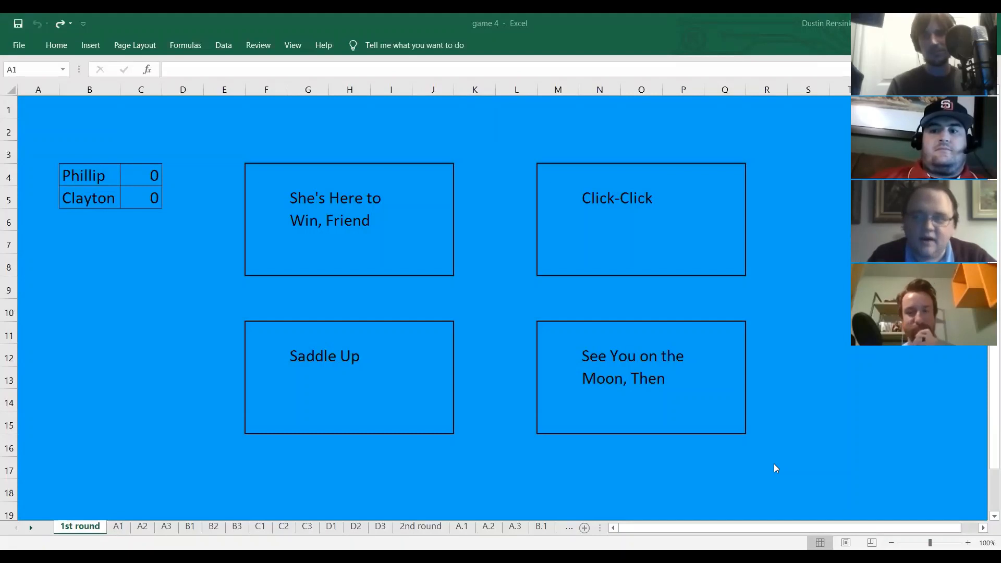
mouse_move(628, 368)
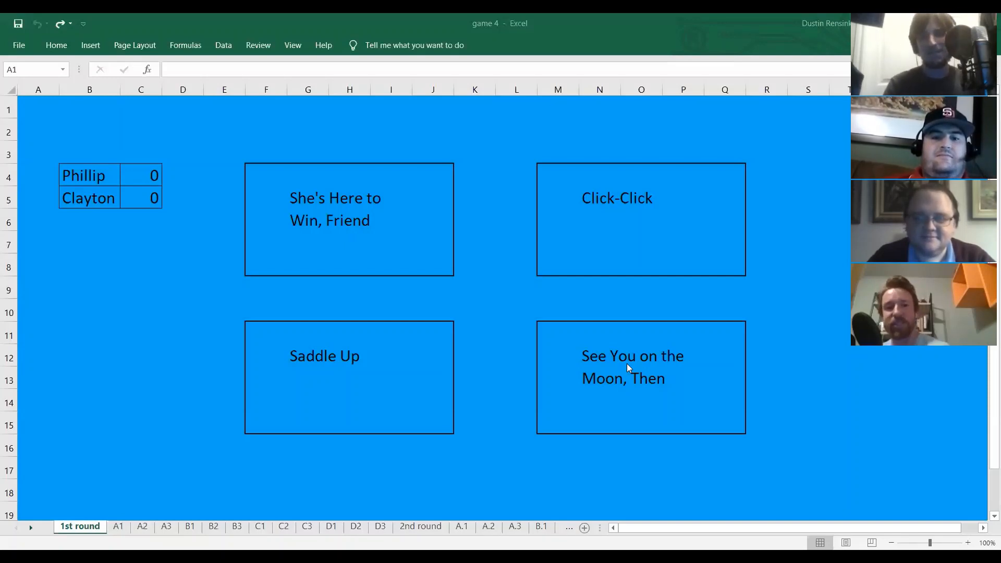
mouse_move(688, 329)
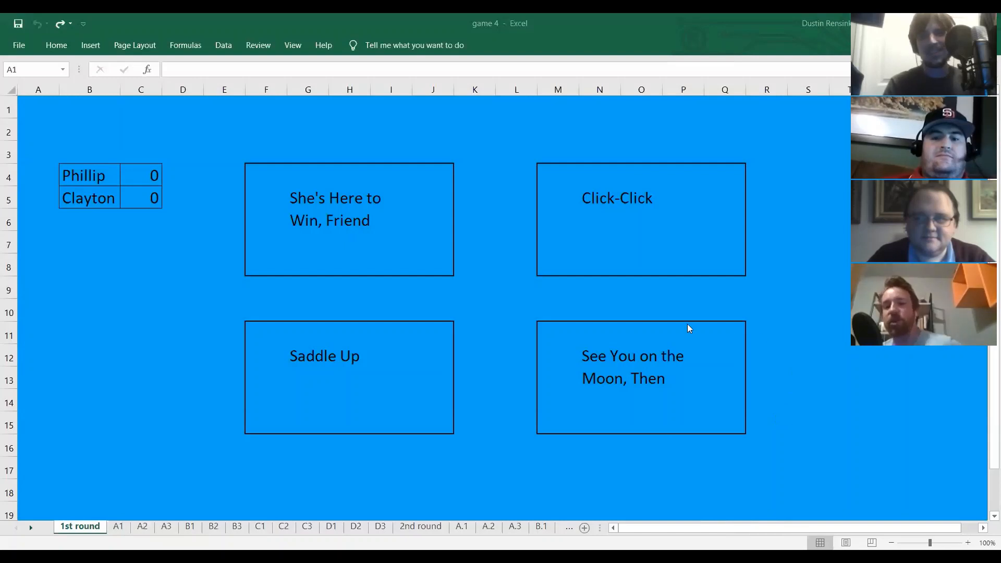
Show the See You on the Moon D1 clue, then set Phillip's score to 1 on the 1st round board.
click(599, 355)
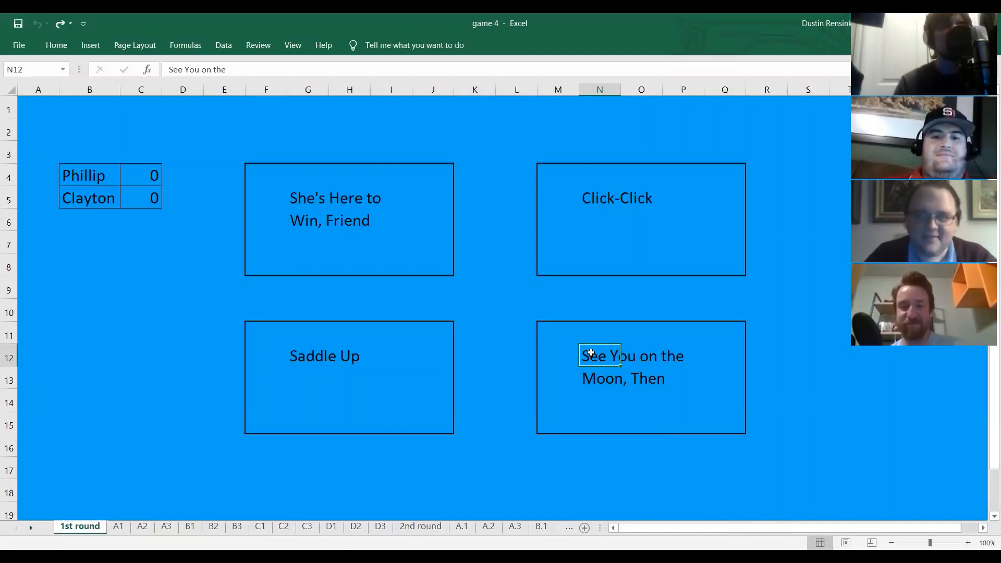
mouse_move(518, 387)
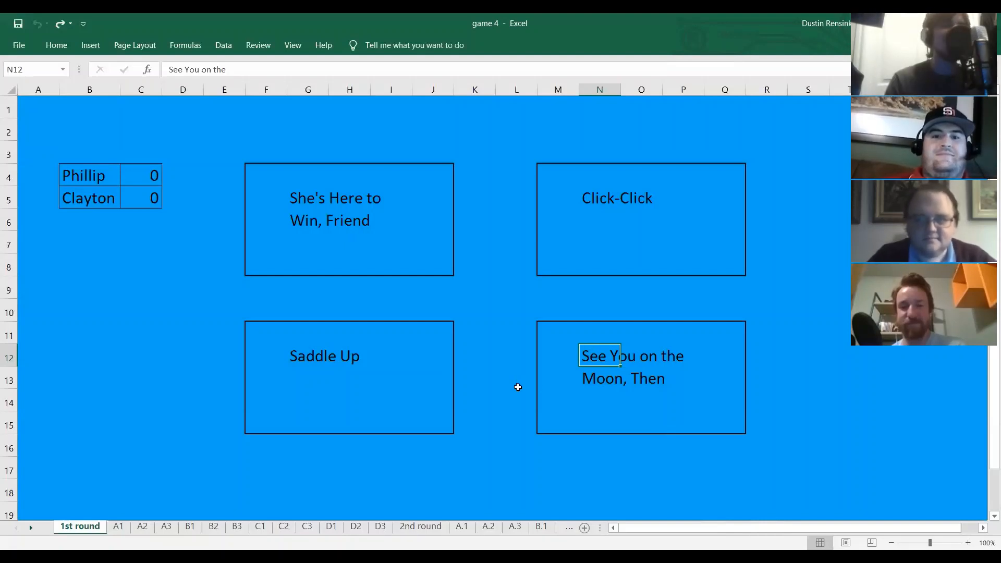
mouse_move(502, 384)
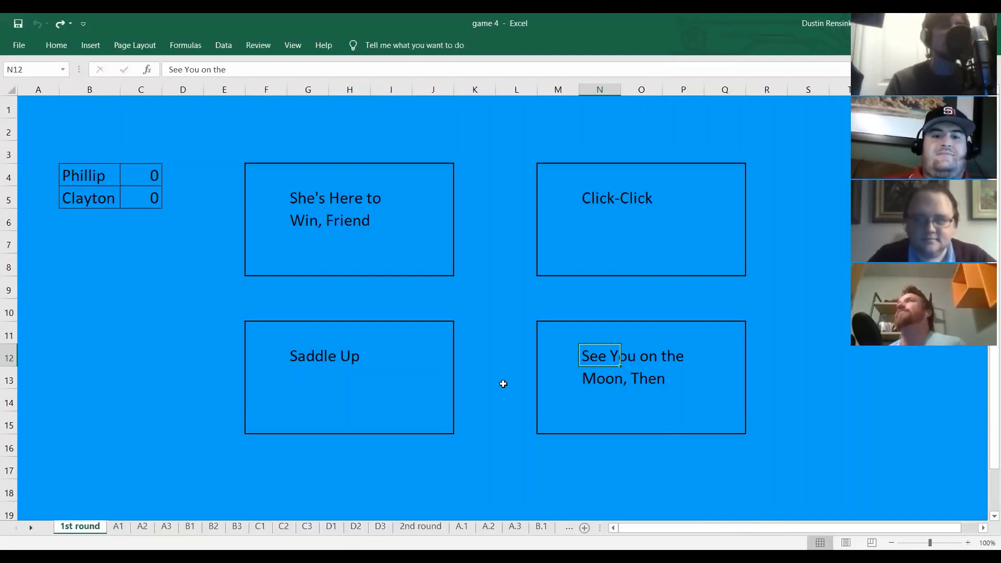
mouse_move(351, 496)
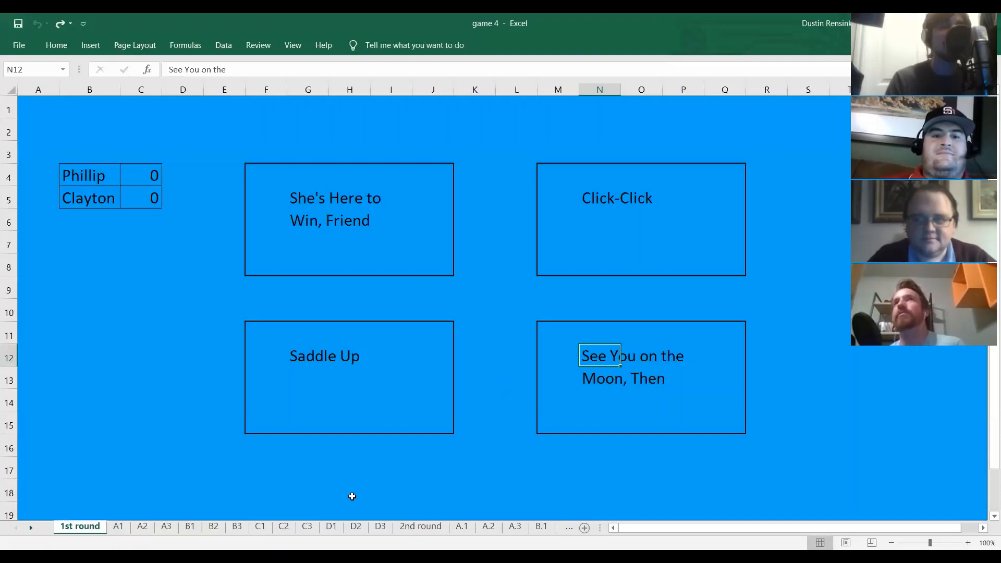
click(331, 525)
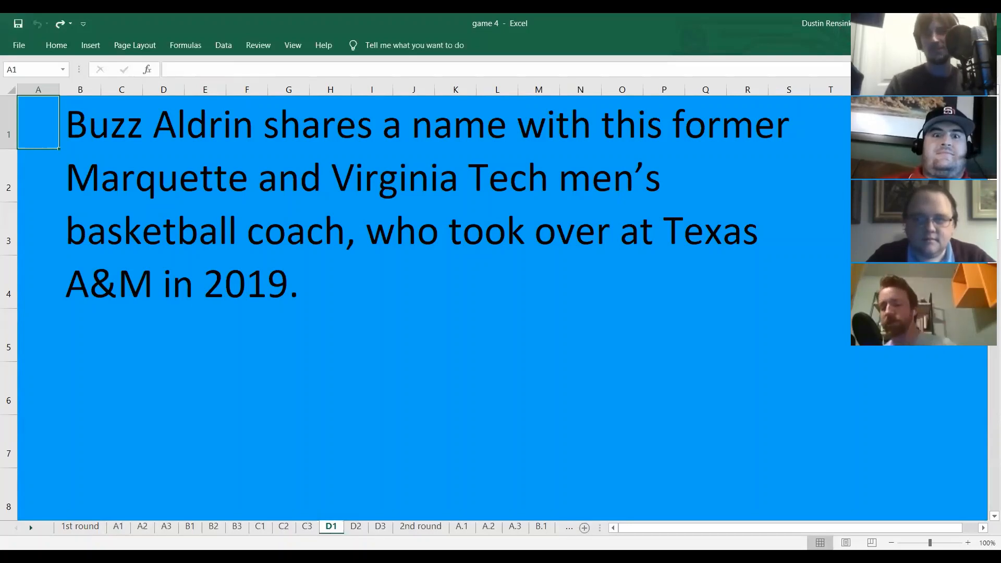
click(79, 525)
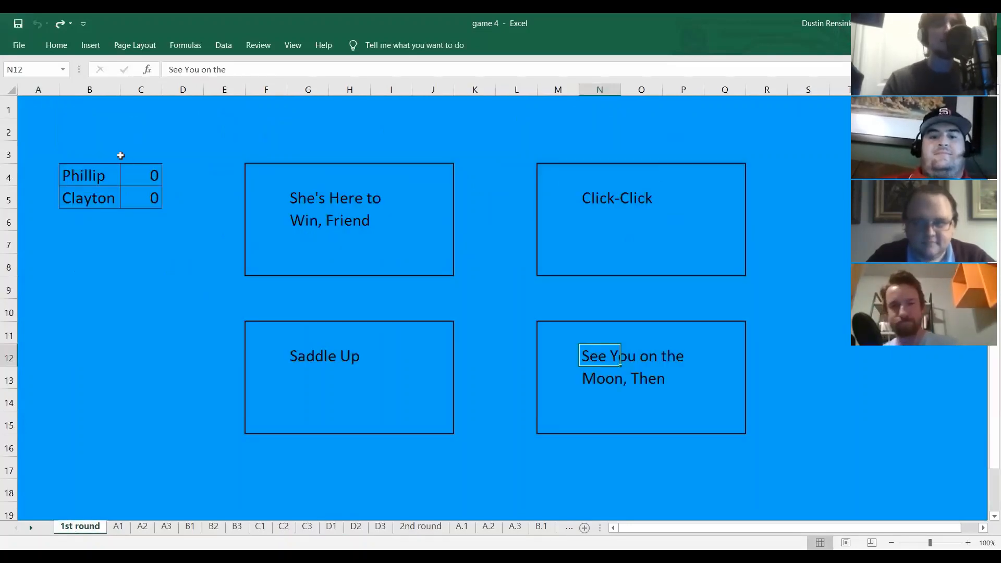
click(141, 175)
text(1)
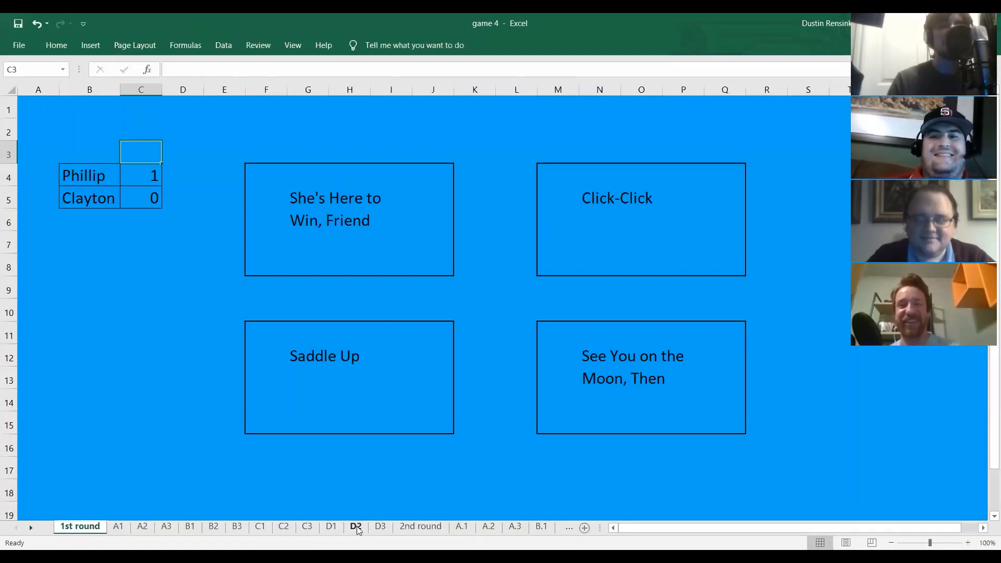
Show the D2 Michael Collins clue, then the D3 Neil Armstrong clue.
click(356, 526)
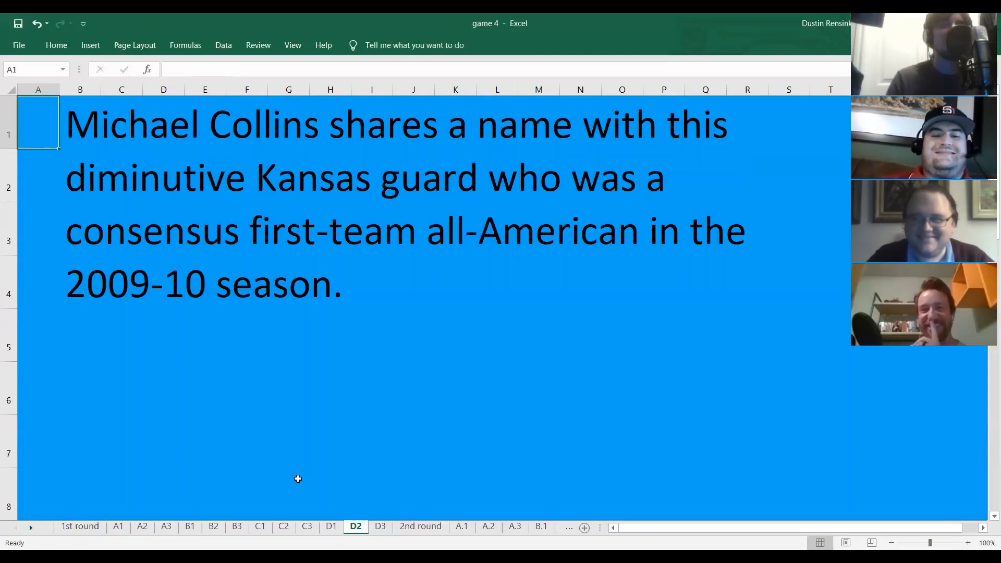
mouse_move(330, 441)
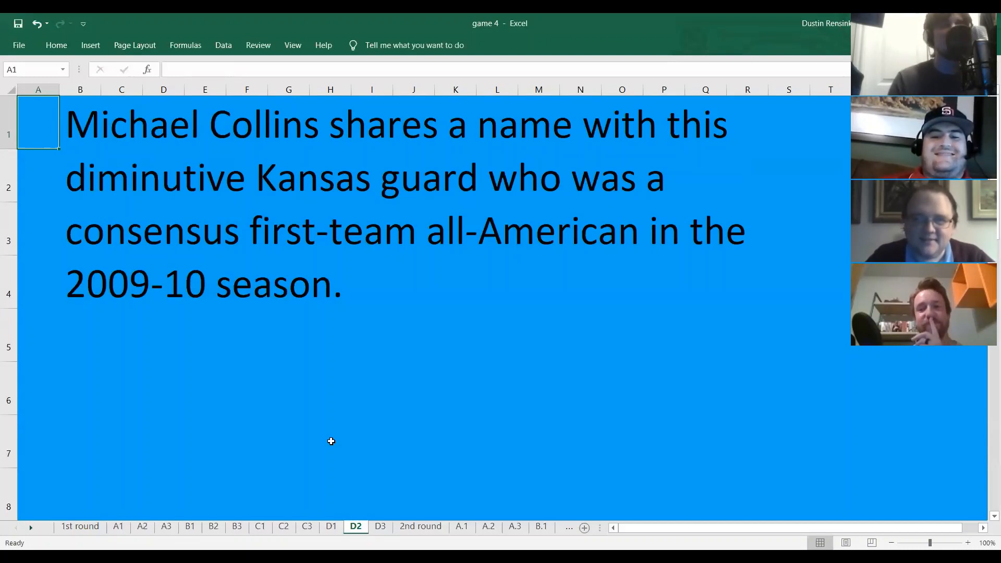
mouse_move(516, 473)
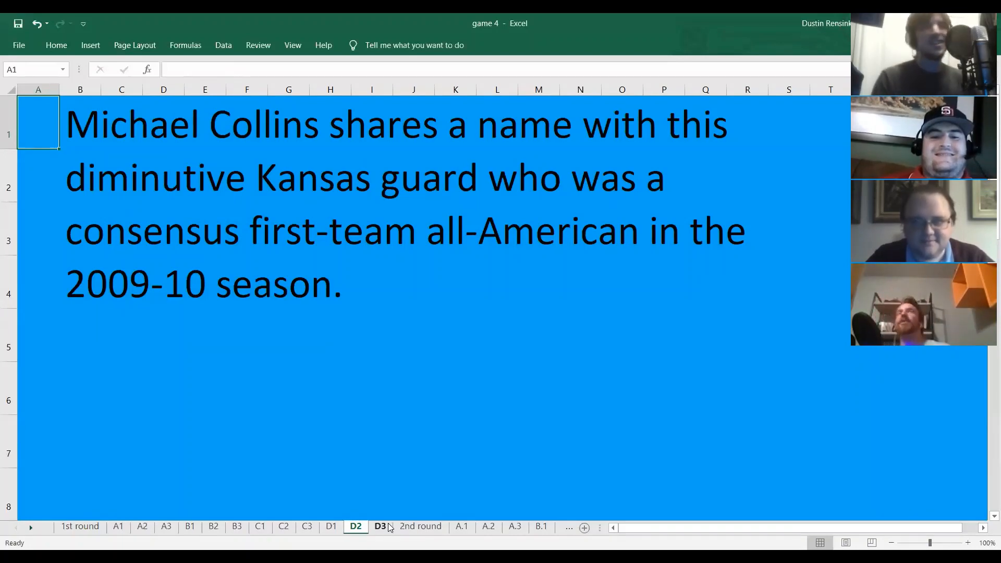
click(379, 526)
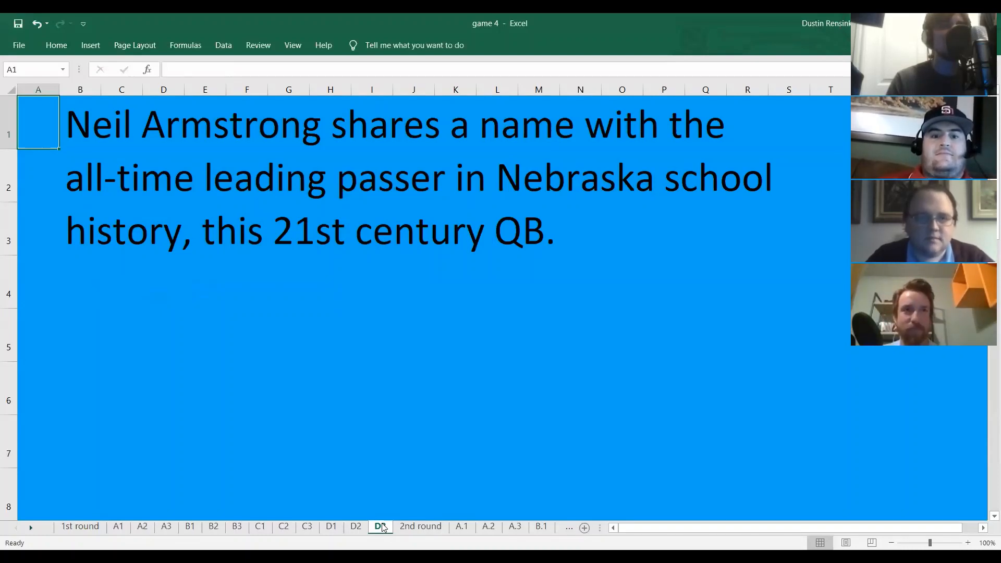
After the D3 clue, return to the 1st round board and clear the See You on the Moon category box.
click(380, 525)
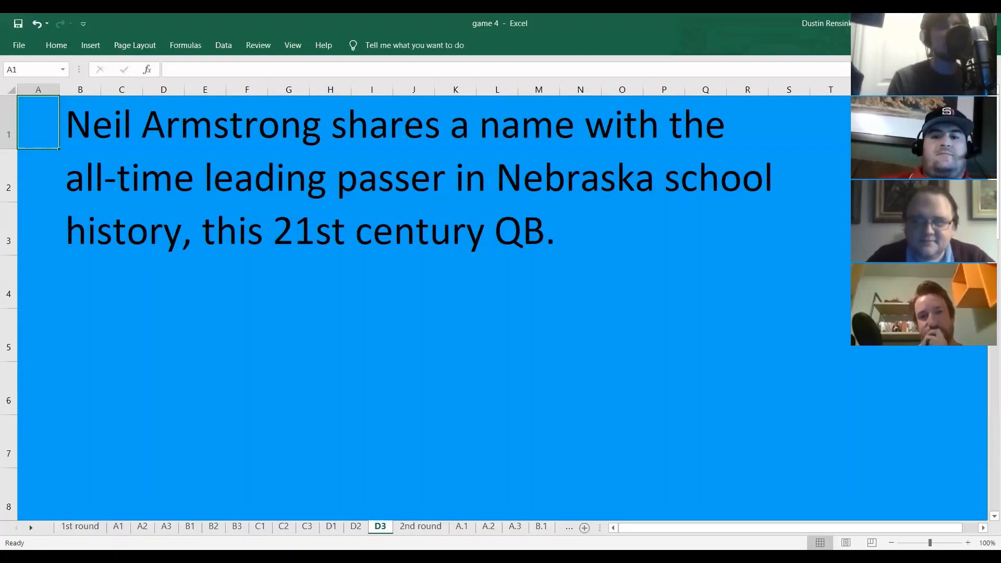
click(79, 525)
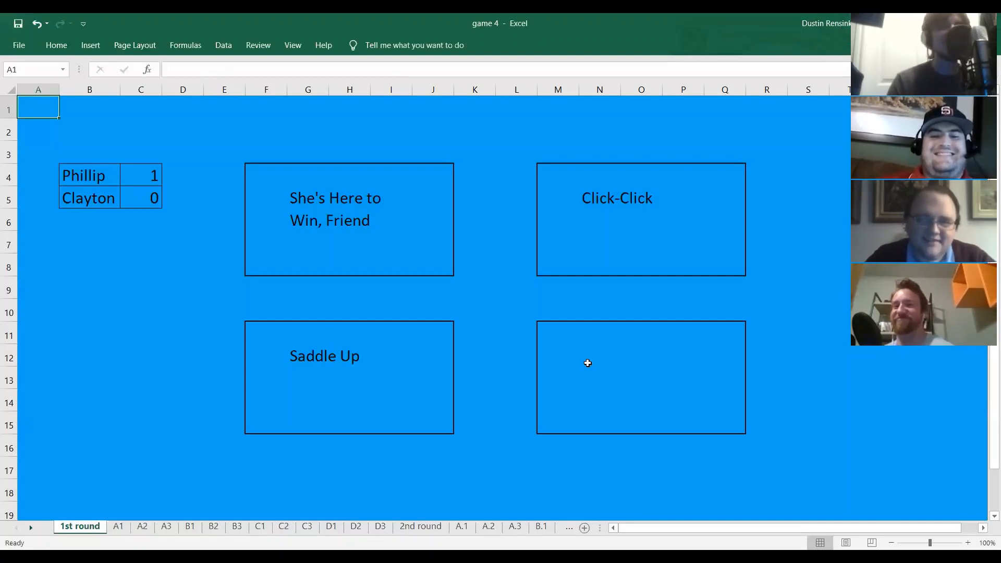
mouse_move(518, 471)
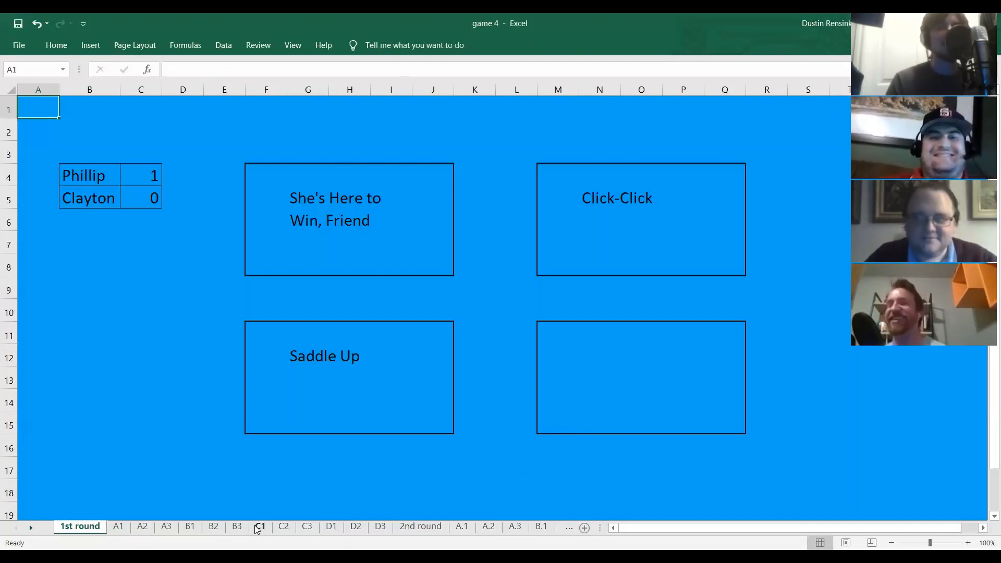
Show the C1 and C2 clues and raise Clayton's score to 1, then 2, on the 1st round board.
click(259, 525)
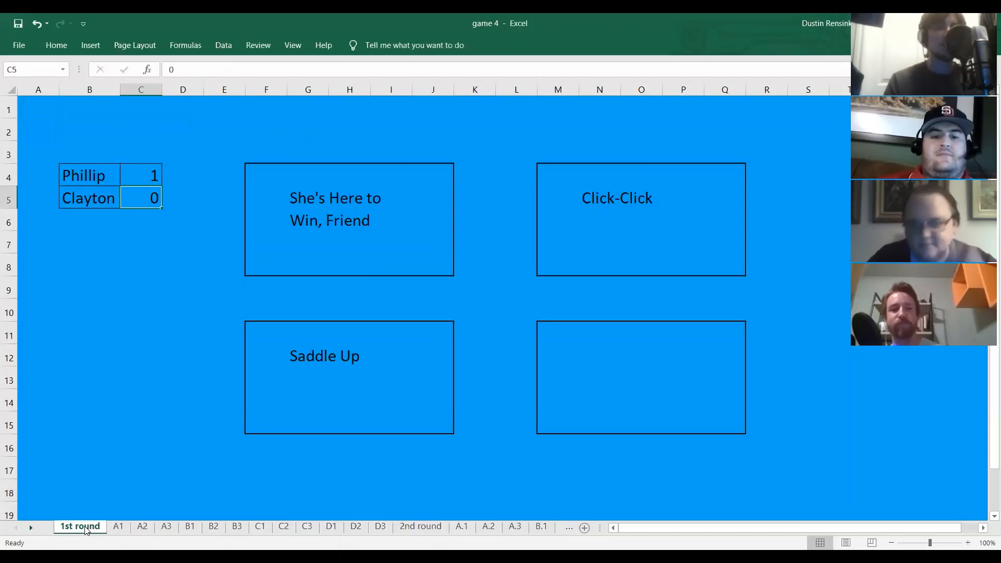
text(1)
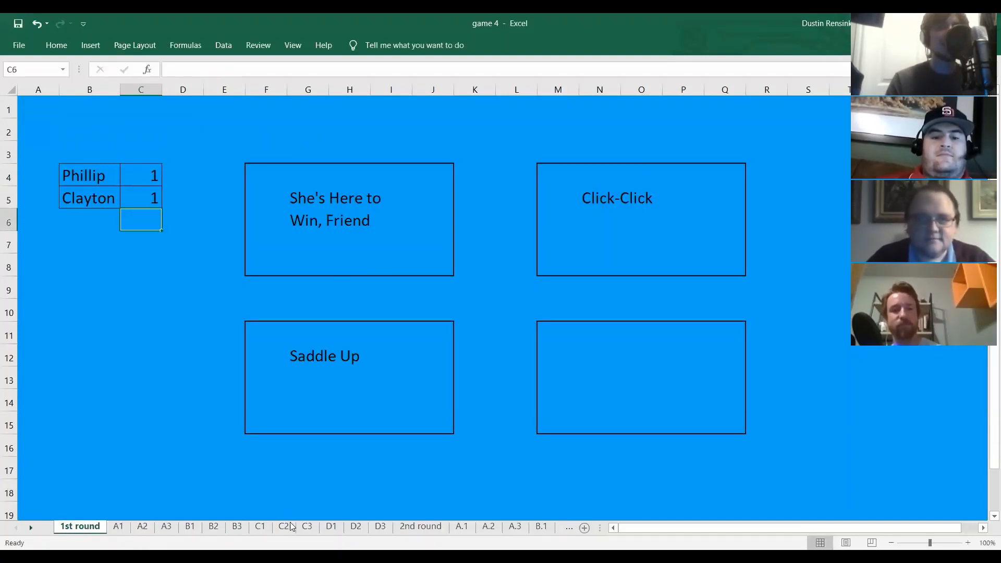
click(284, 525)
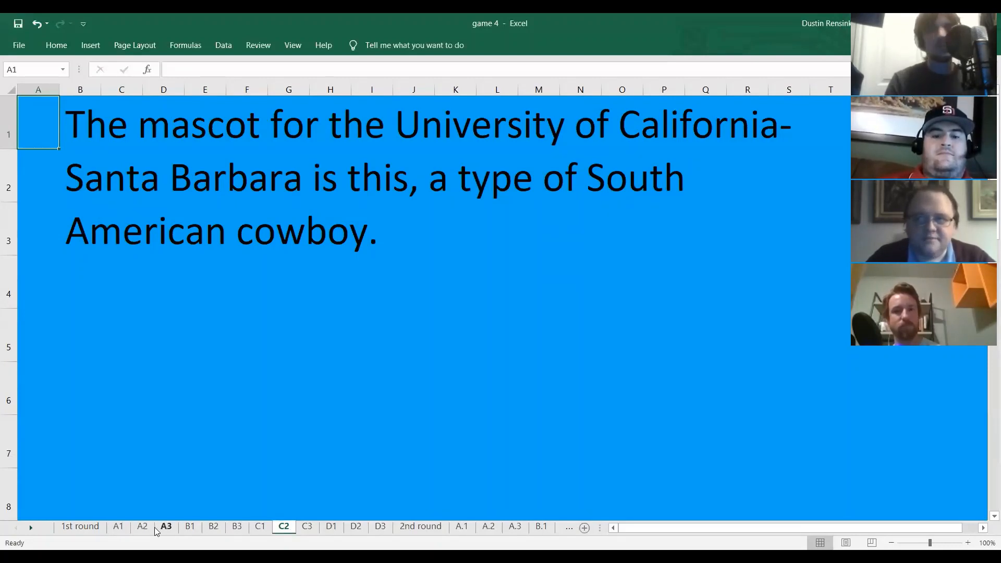
click(79, 525)
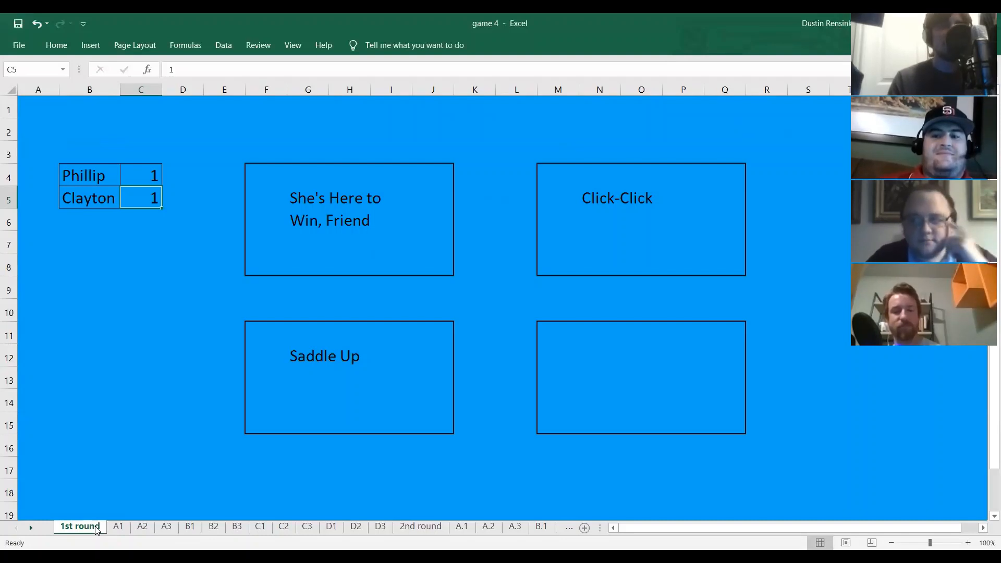
text(2)
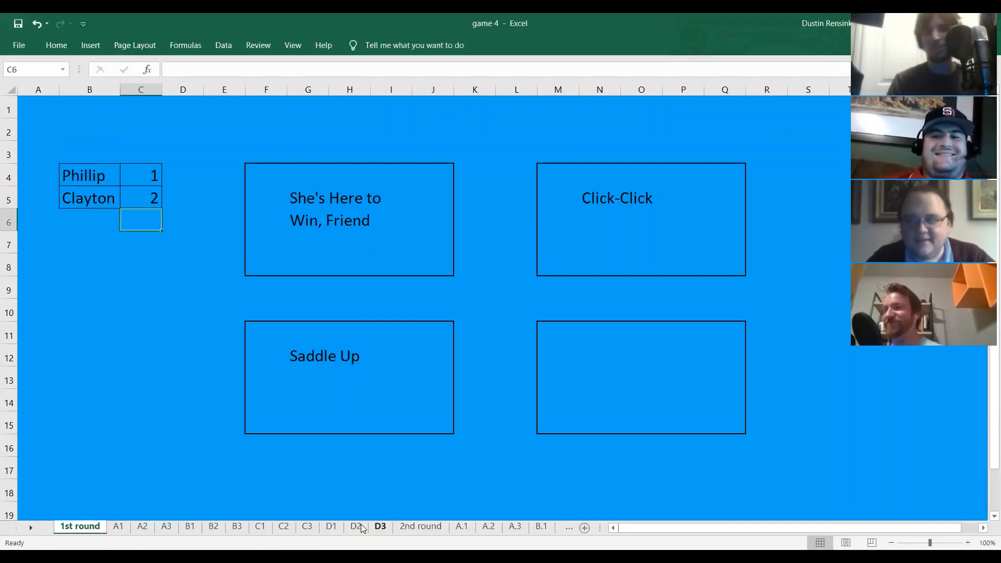
Bring up the C3 Tony Romo clue on its own sheet.
click(307, 525)
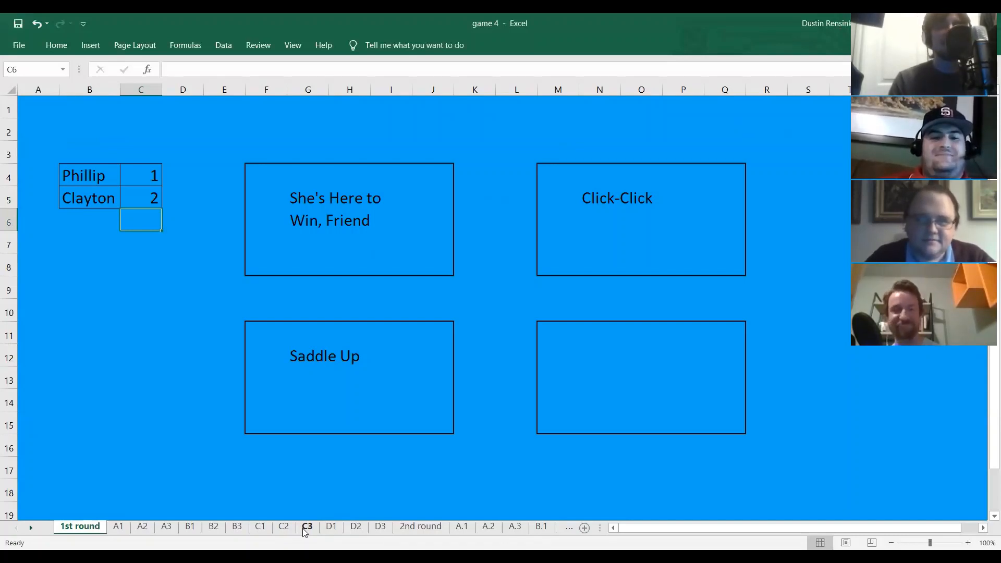
click(307, 525)
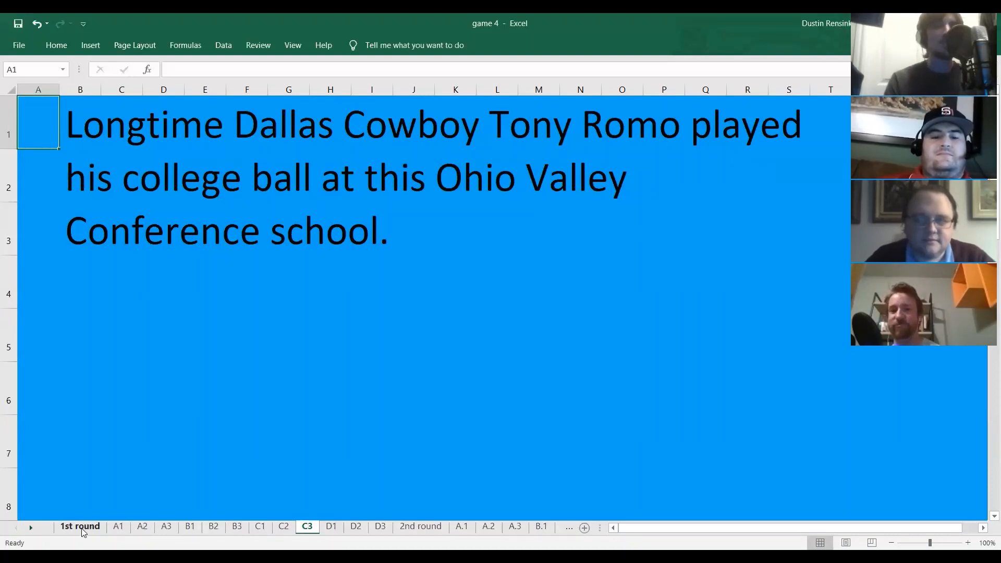
Return to the 1st round board to set Clayton's score to 3 and clear the Saddle Up box.
click(81, 525)
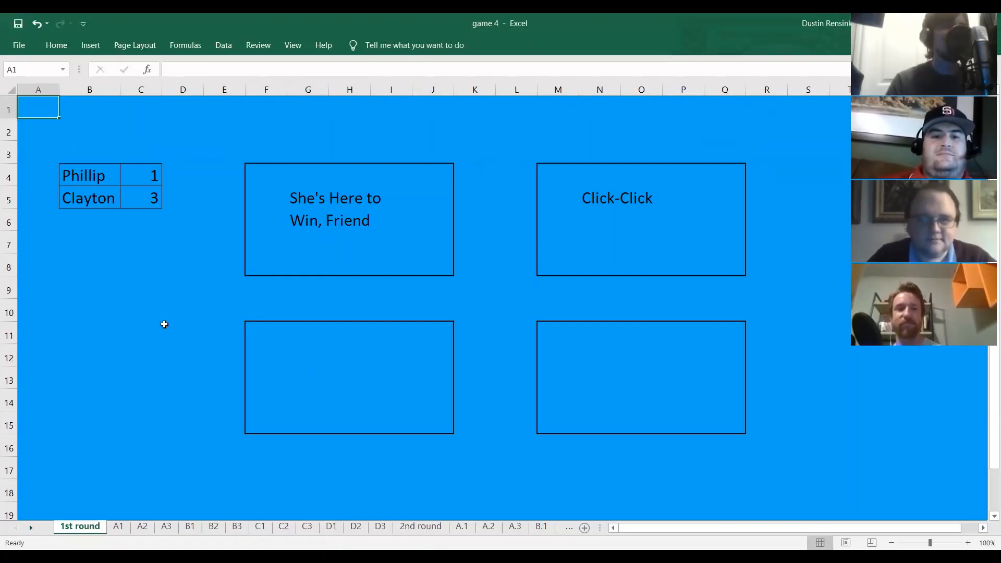
mouse_move(260, 440)
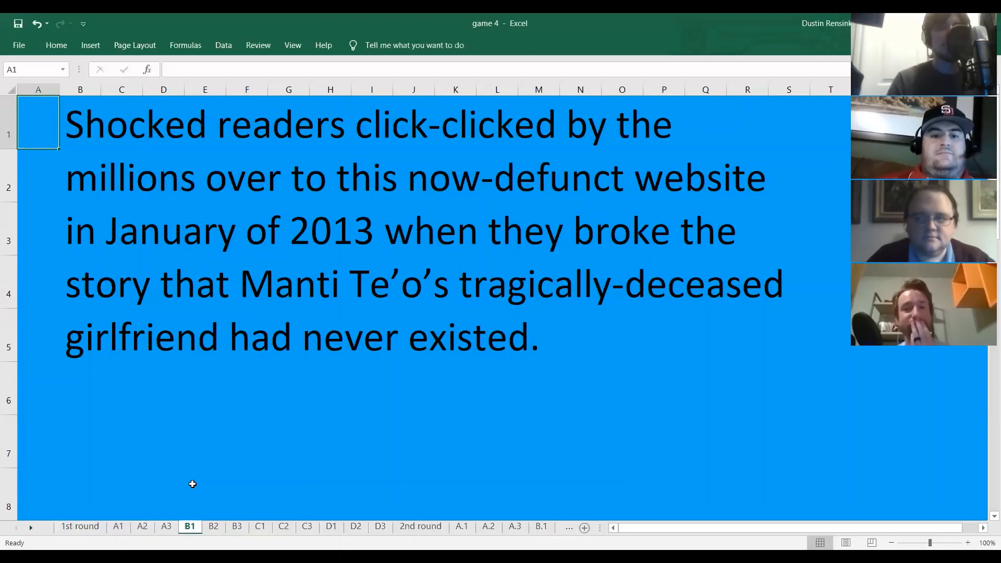
mouse_move(161, 488)
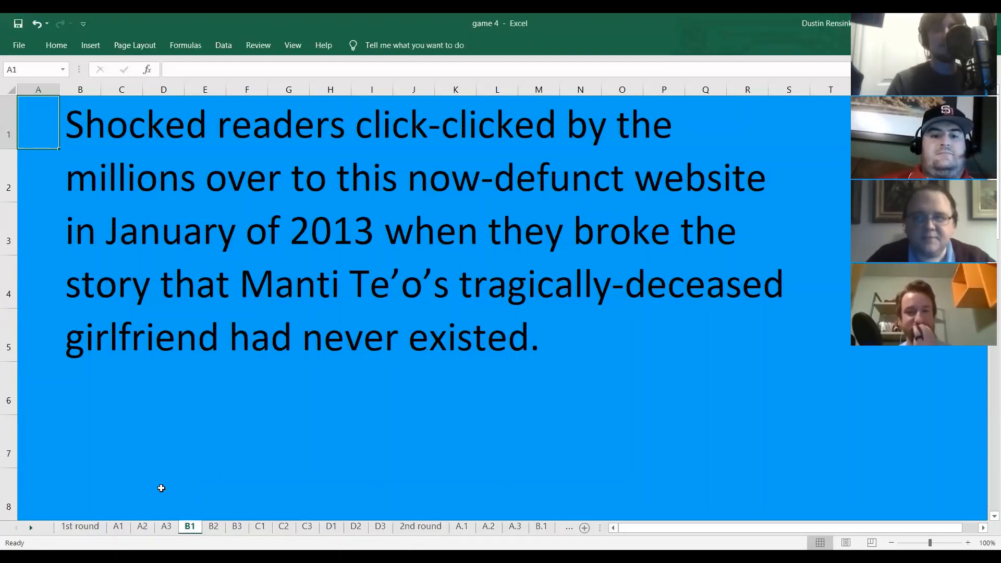
Return to the 1st round board and raise Clayton's score to 4.
click(79, 525)
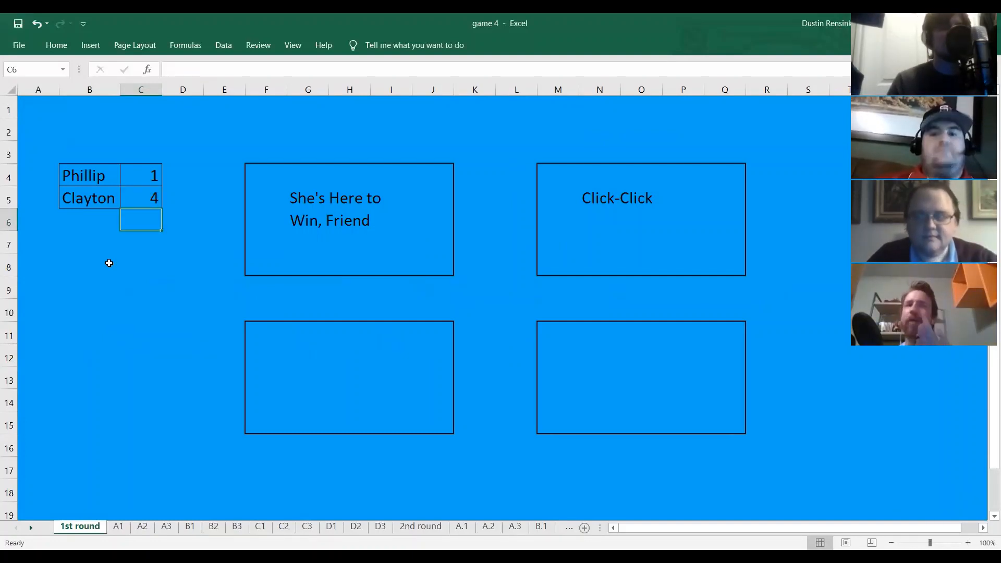
mouse_move(227, 505)
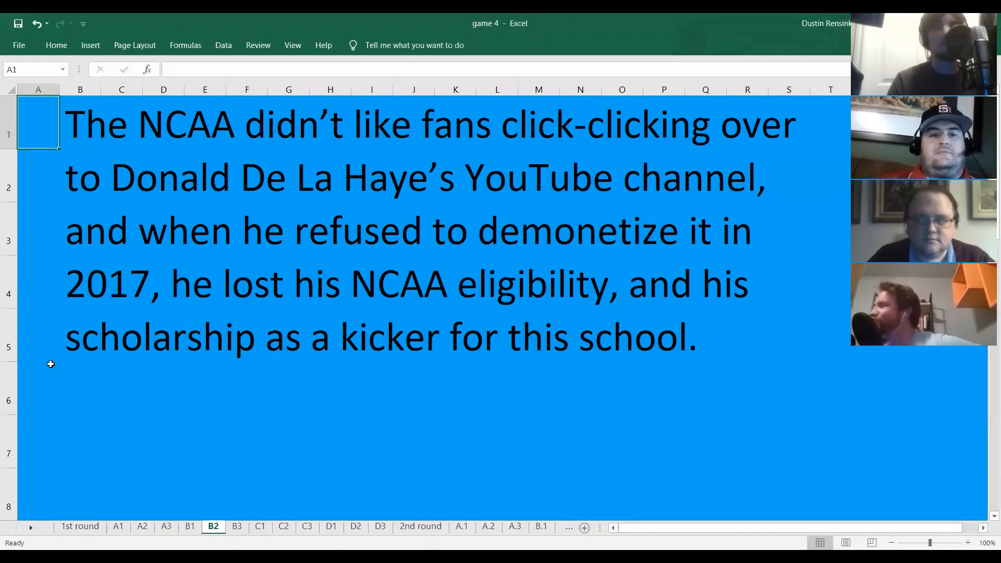
mouse_move(197, 423)
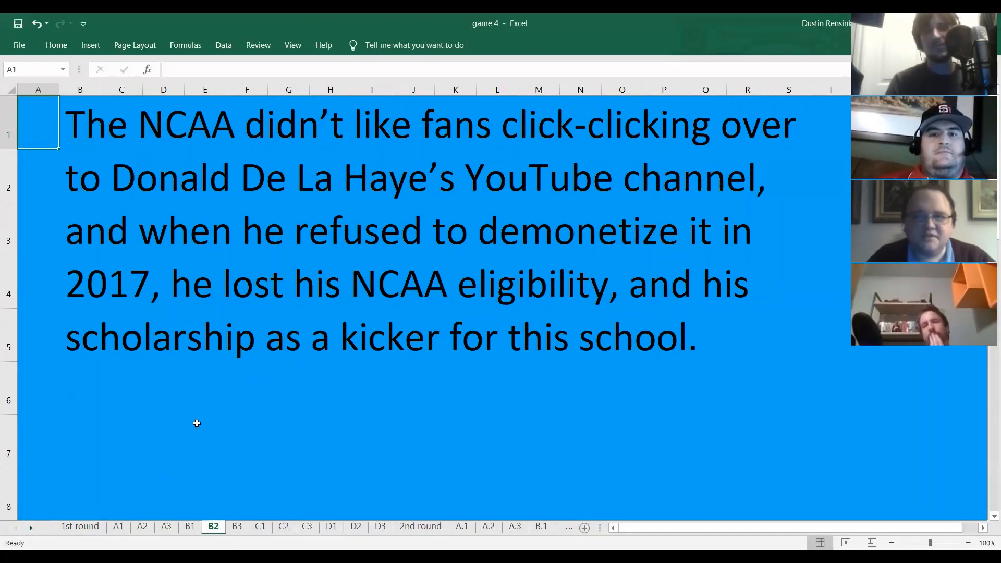
mouse_move(229, 432)
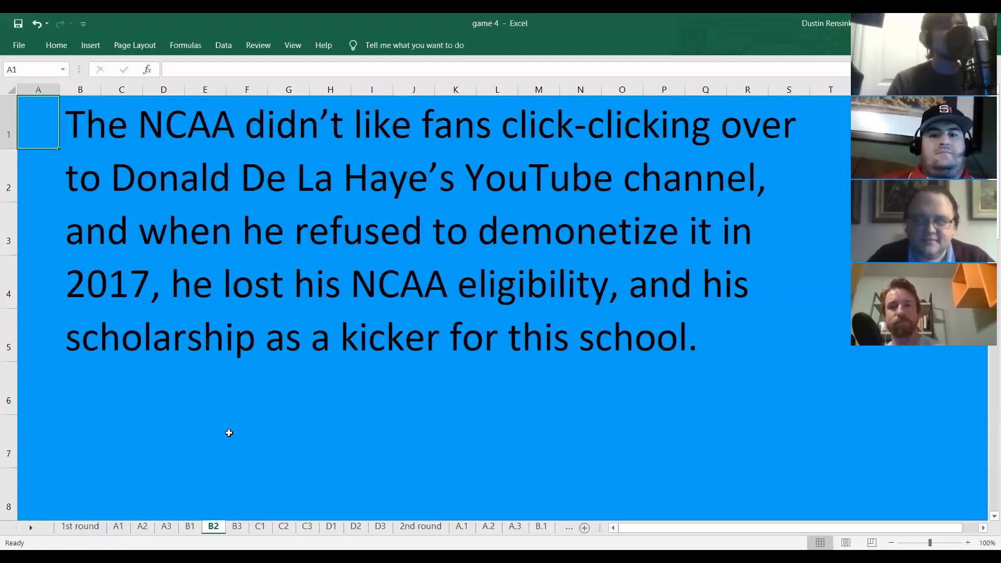
mouse_move(227, 485)
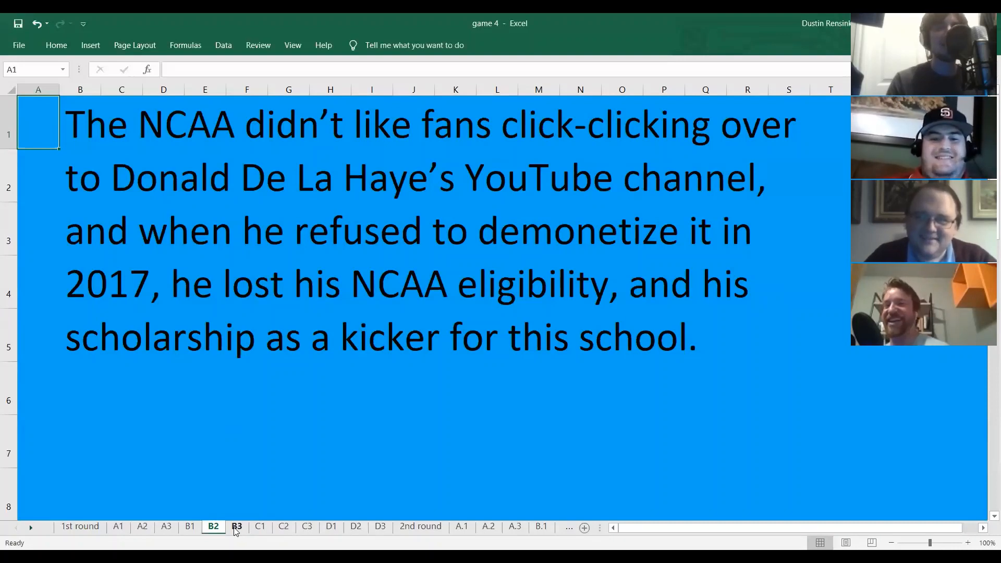
Show the B3 Texas A&M coach's secret newsletter clue.
click(236, 525)
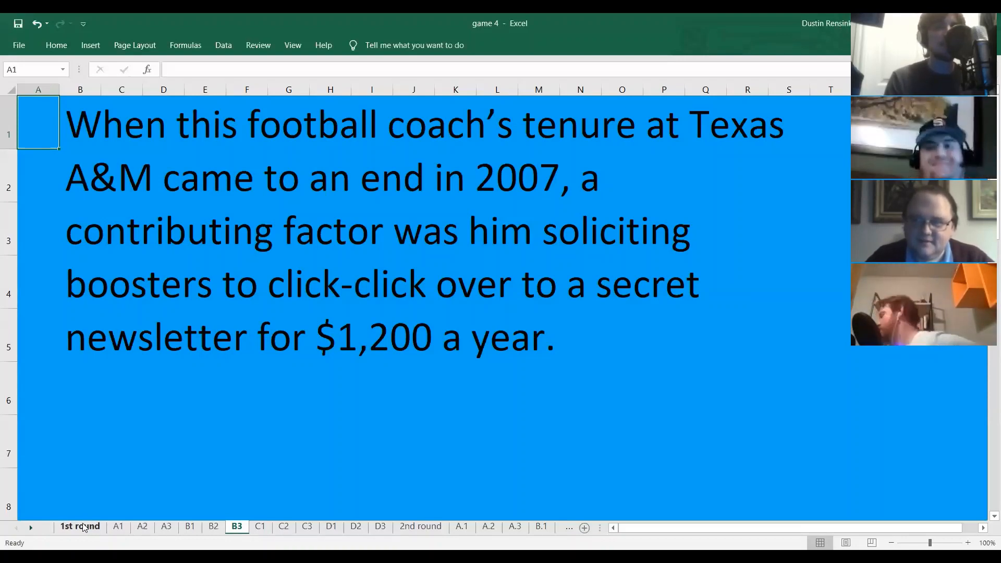
Return to the 1st round board and clear the finished Click-Click category box.
click(80, 526)
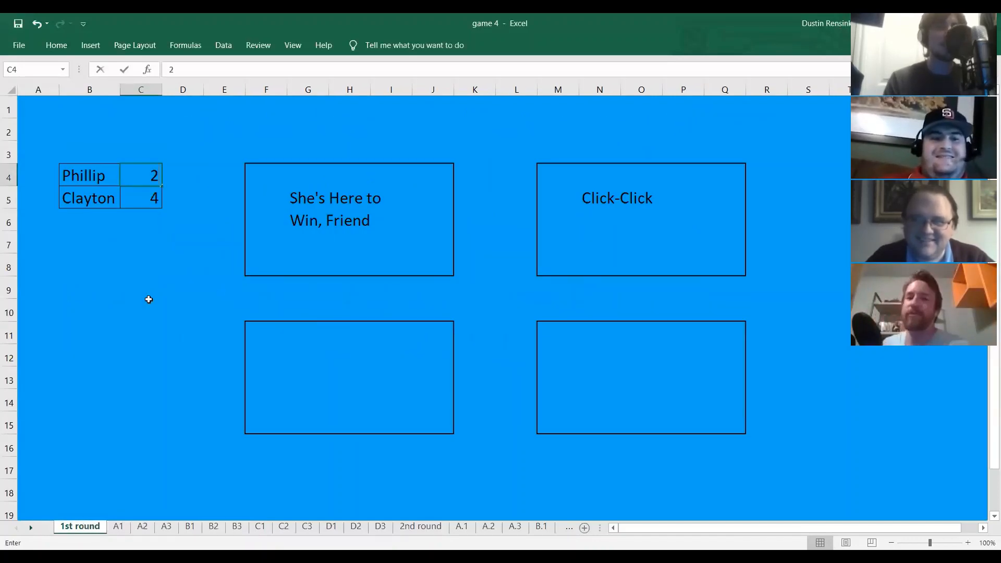
click(615, 198)
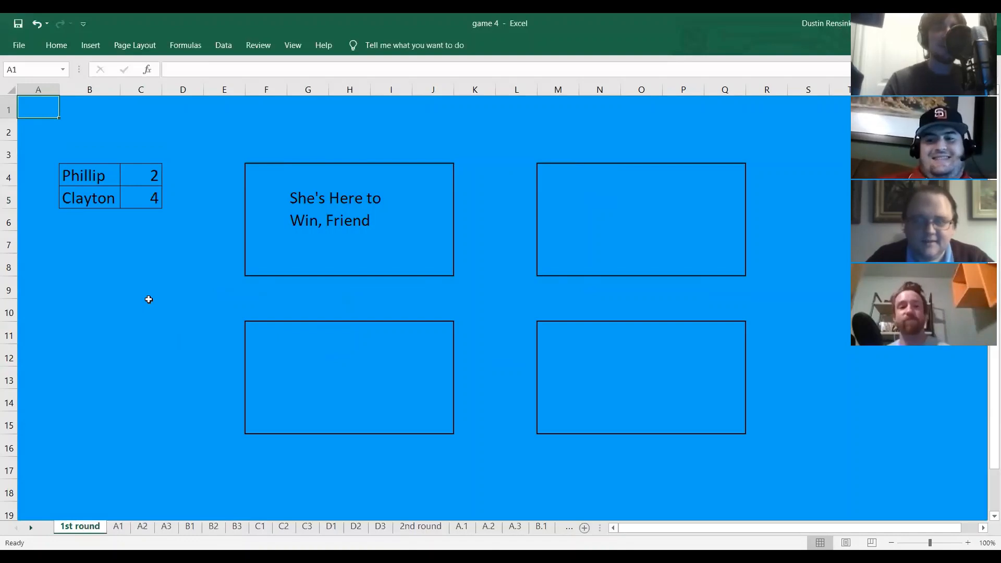
mouse_move(163, 317)
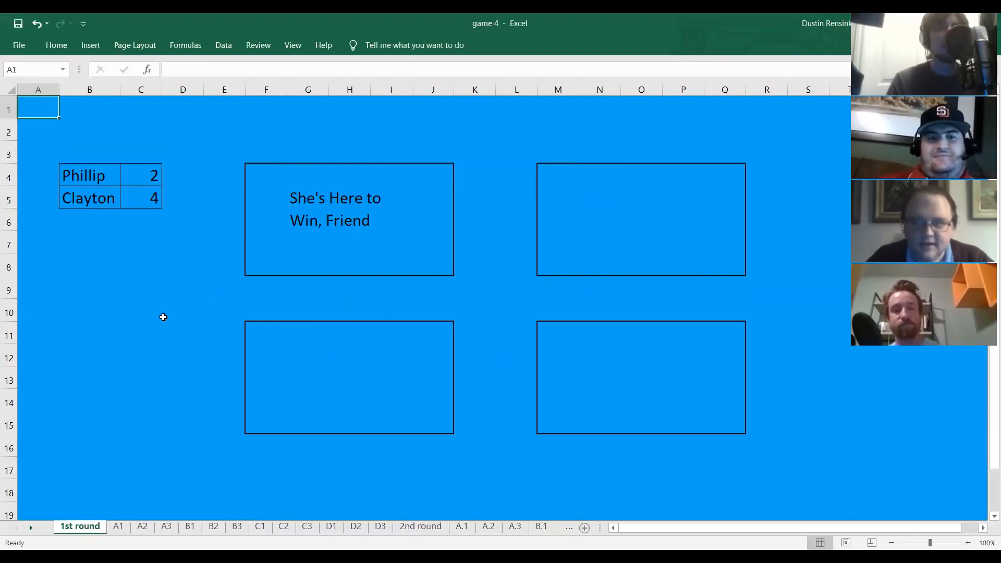
mouse_move(151, 440)
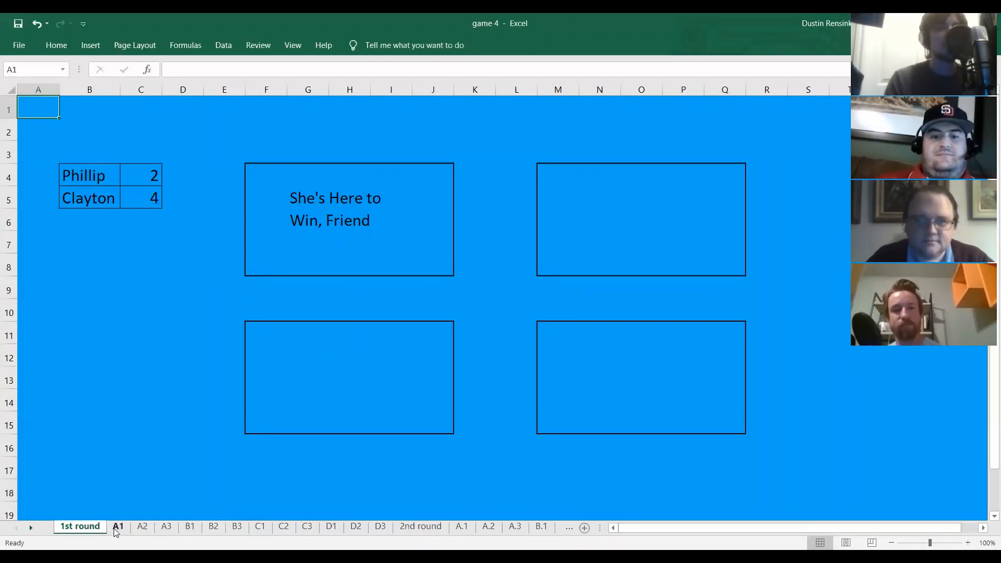
Show the A1 clue, update the scores to Phillip 2, Clayton 5, then show the A2 USC clue.
click(118, 525)
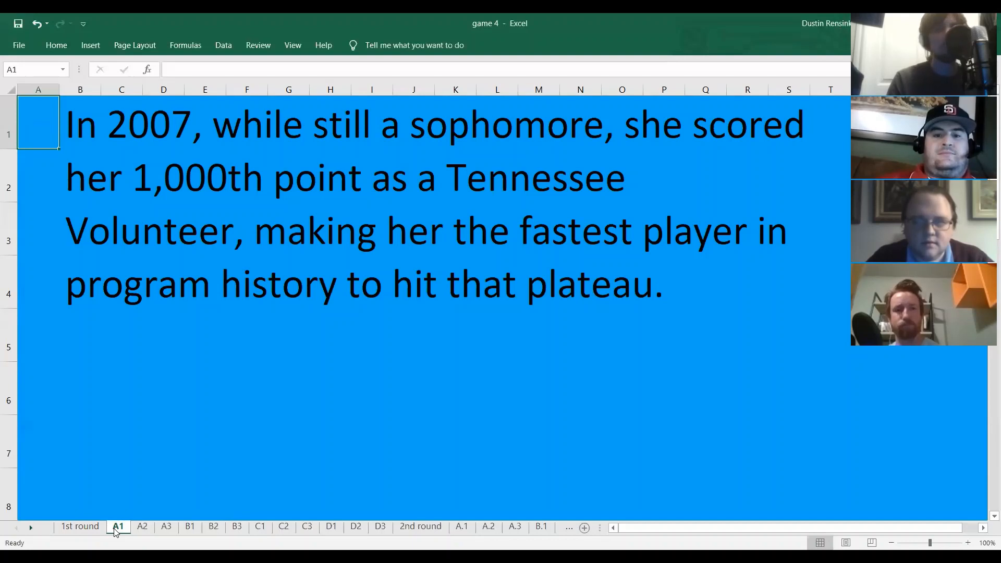
click(79, 525)
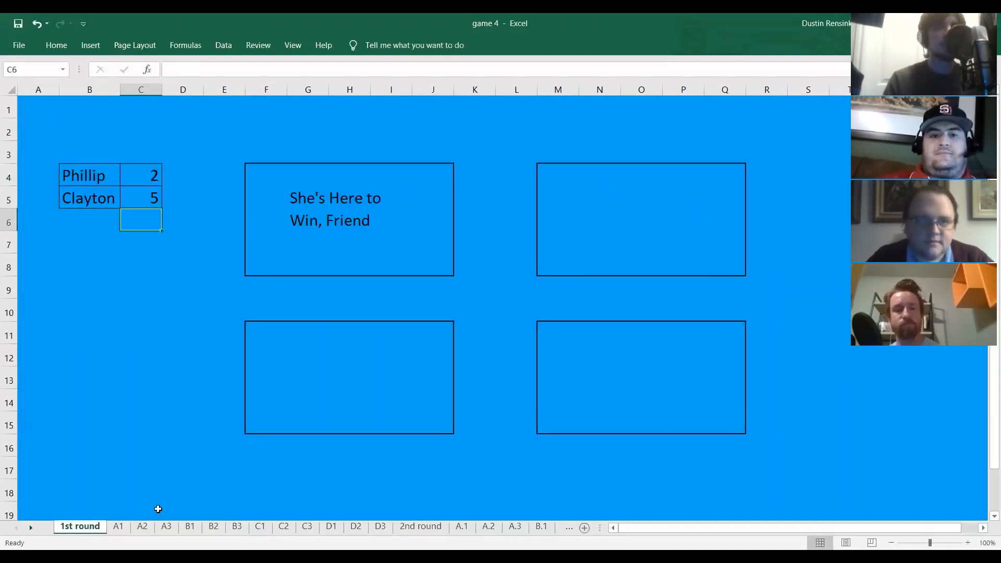
click(141, 526)
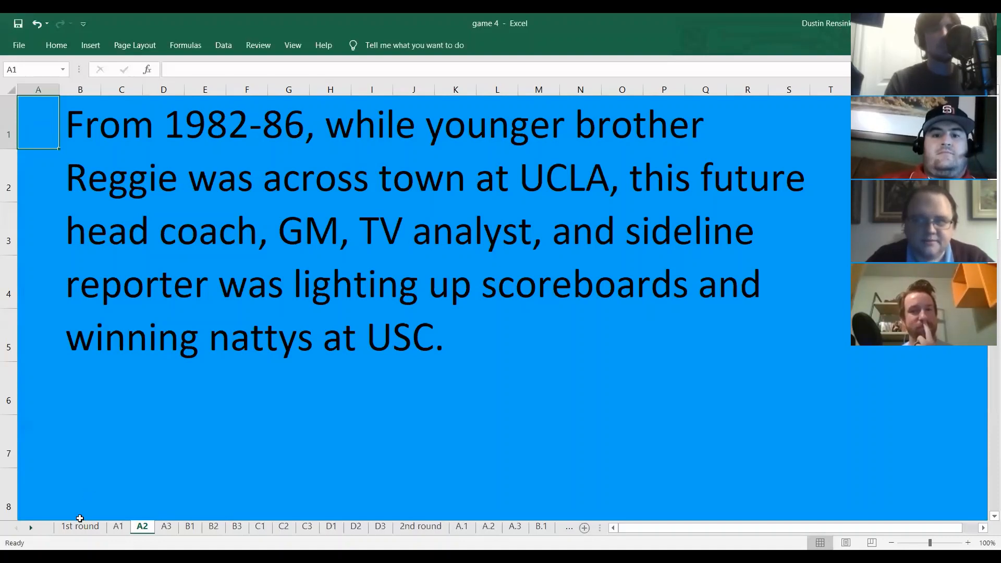
Raise Clayton's score to 6, show the A3 Elena Delle Donne clue, then clear the last category box.
click(79, 526)
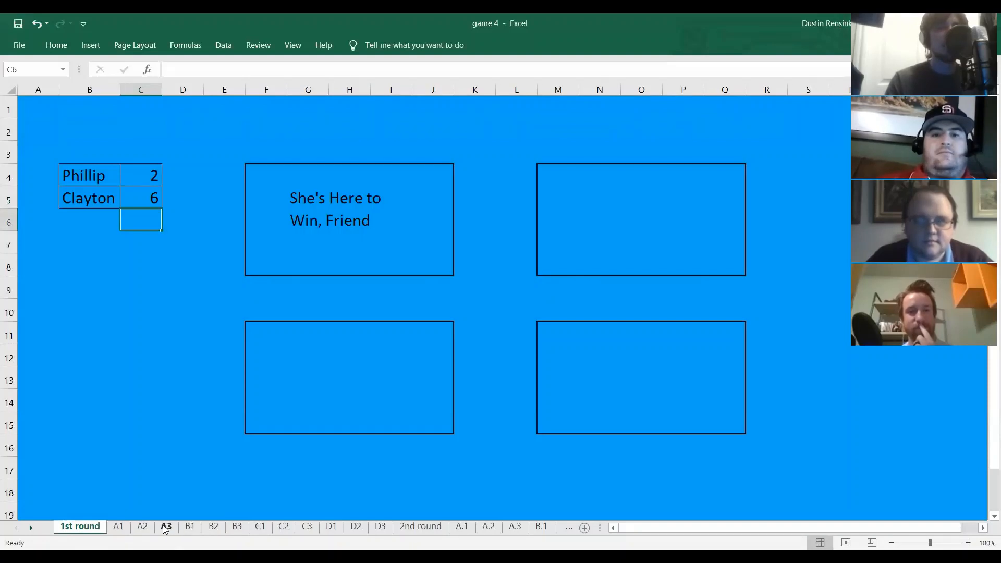
click(166, 525)
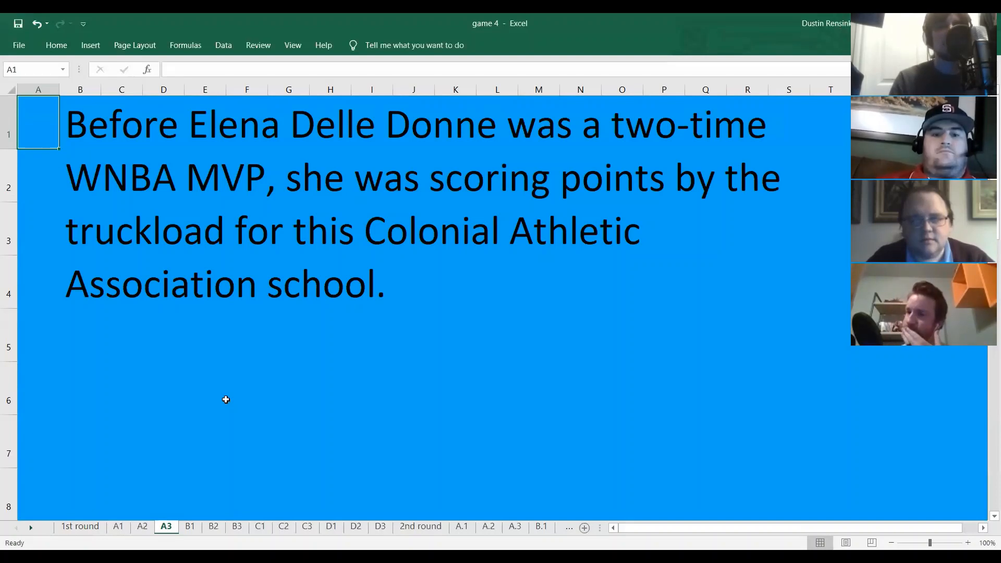
mouse_move(323, 389)
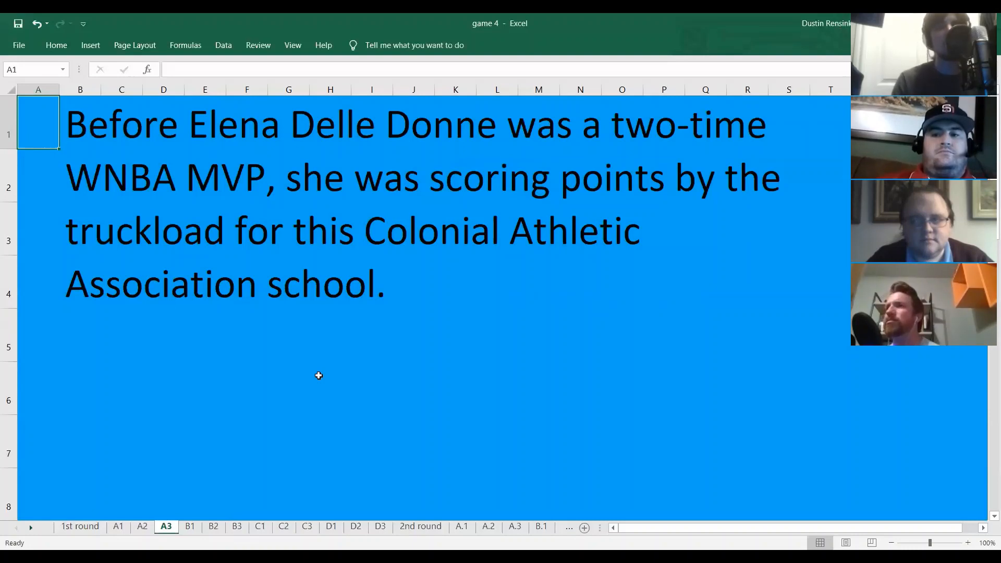
click(79, 525)
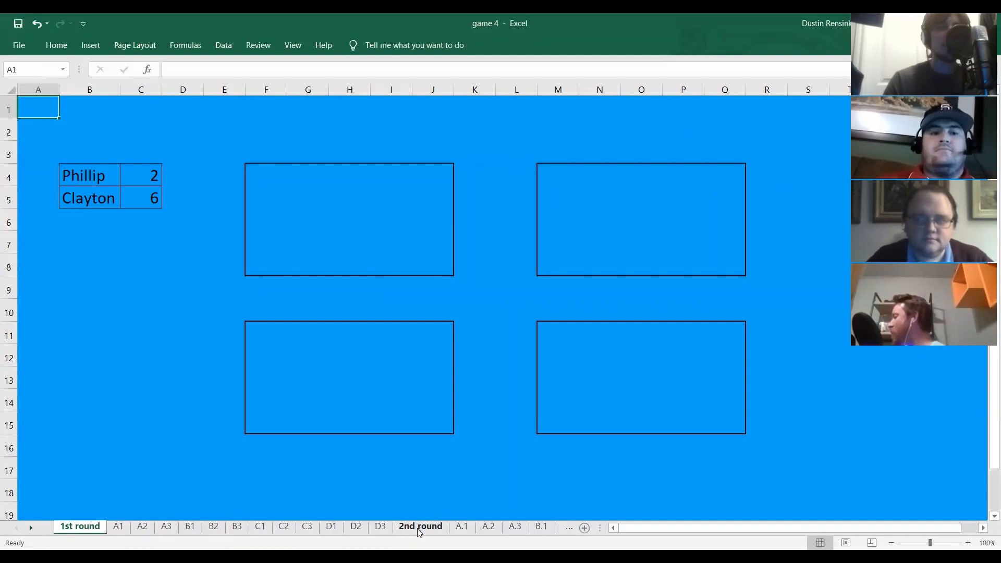
Switch to the 2nd round board with its four new categories and select the empty cell under the scores.
click(420, 525)
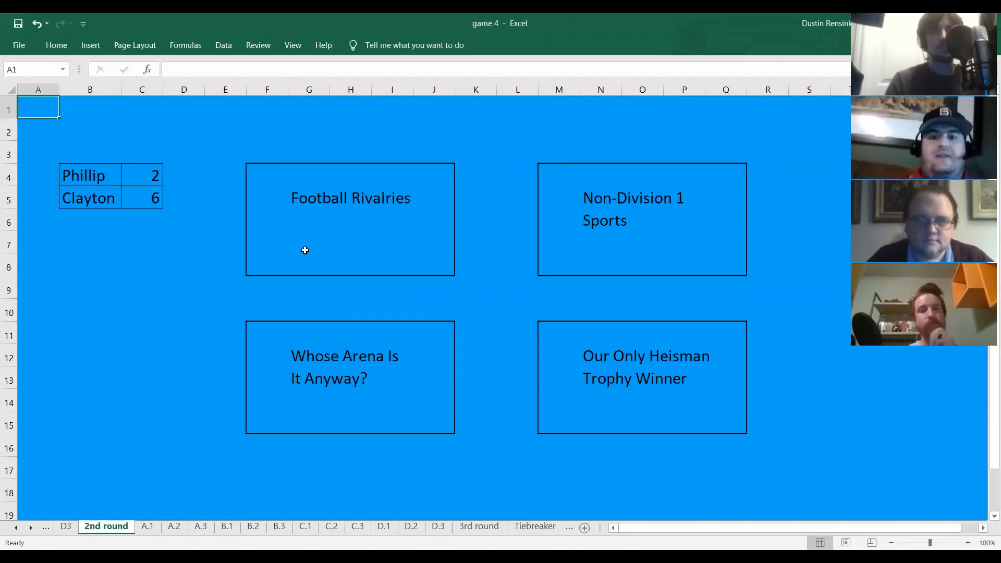
click(141, 220)
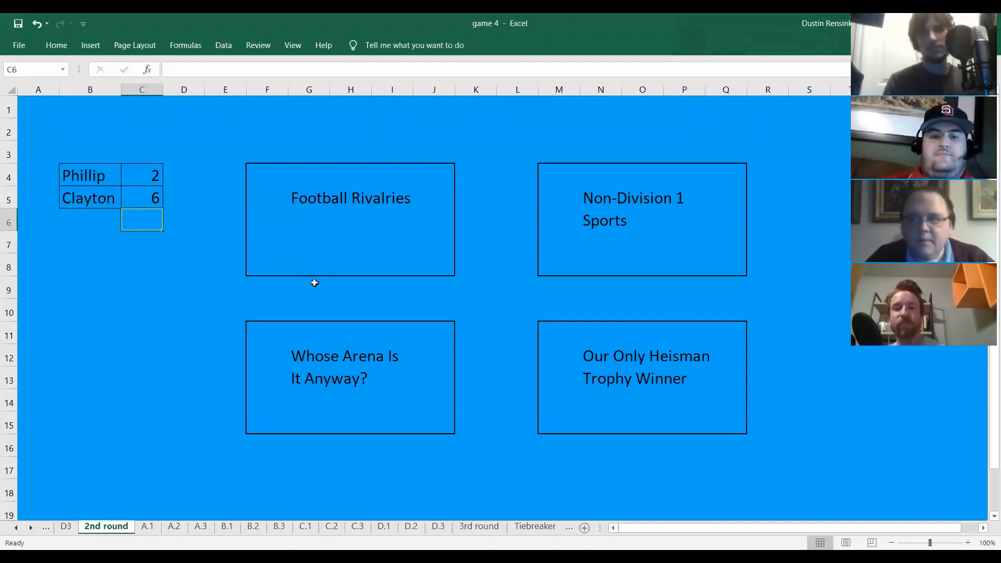
mouse_move(387, 461)
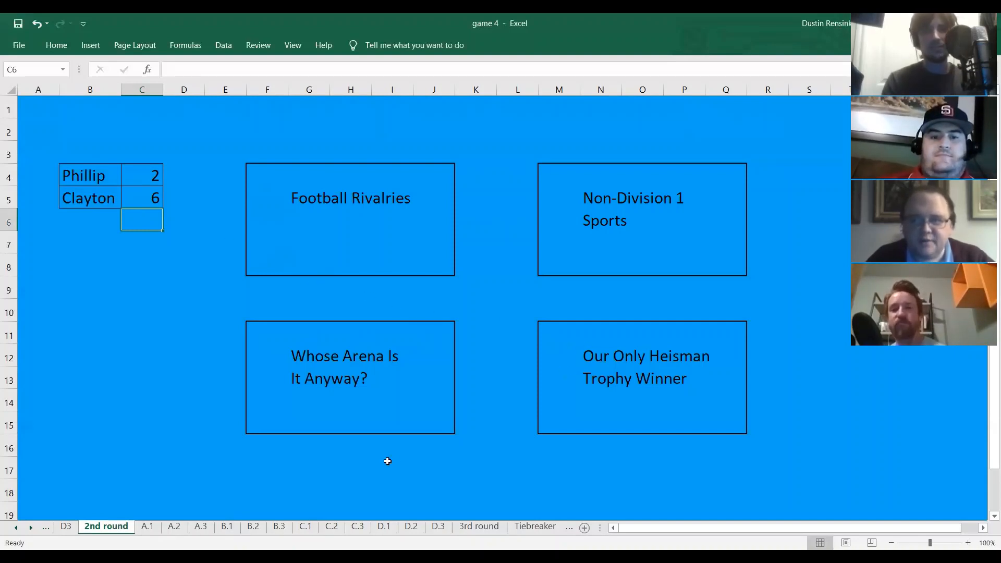
Reveal the D.1 (Boston College) and D.2 (Oregon) answers, returning to the 2nd round board after each with Clayton's score at 8.
click(383, 526)
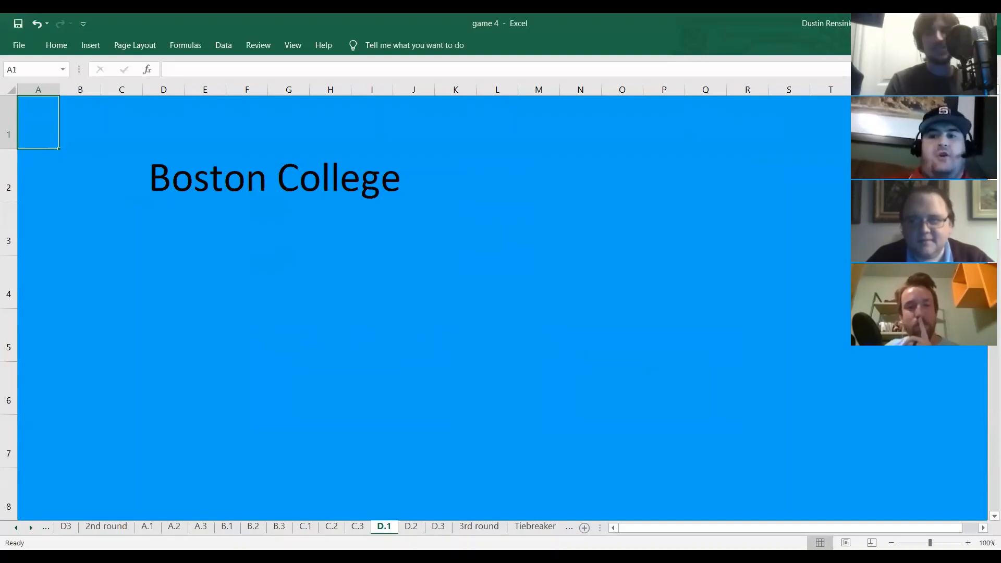
mouse_move(245, 473)
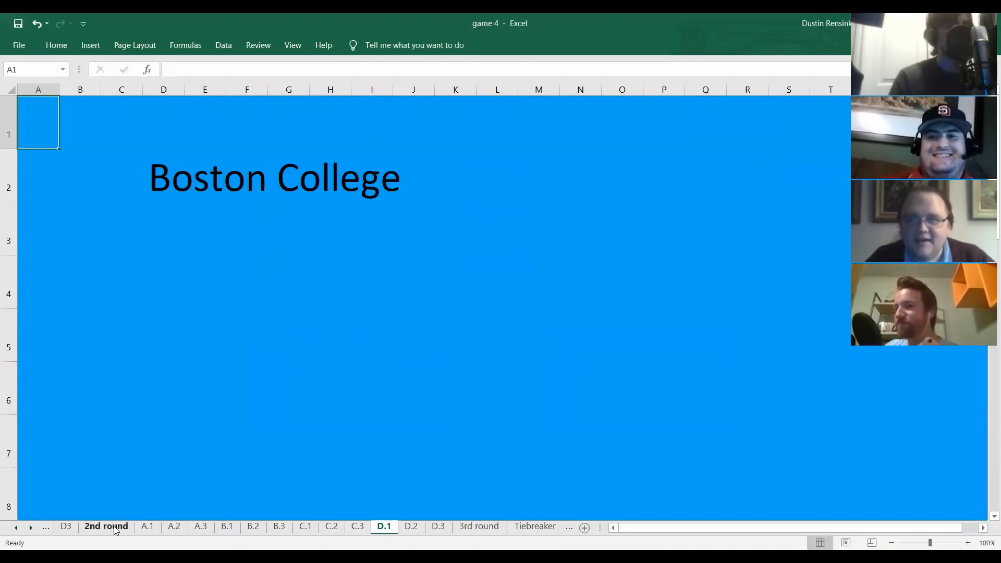
click(105, 526)
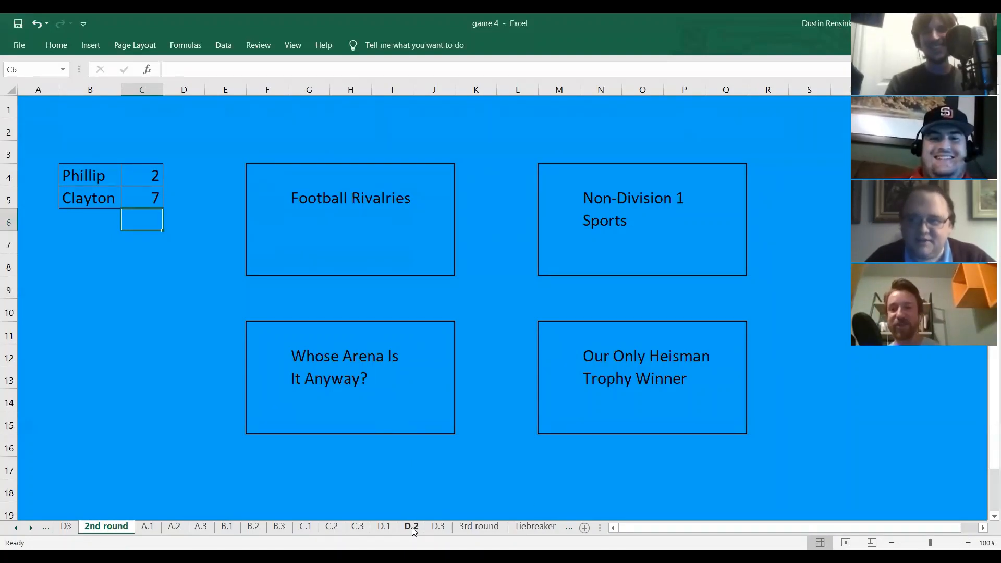
click(411, 525)
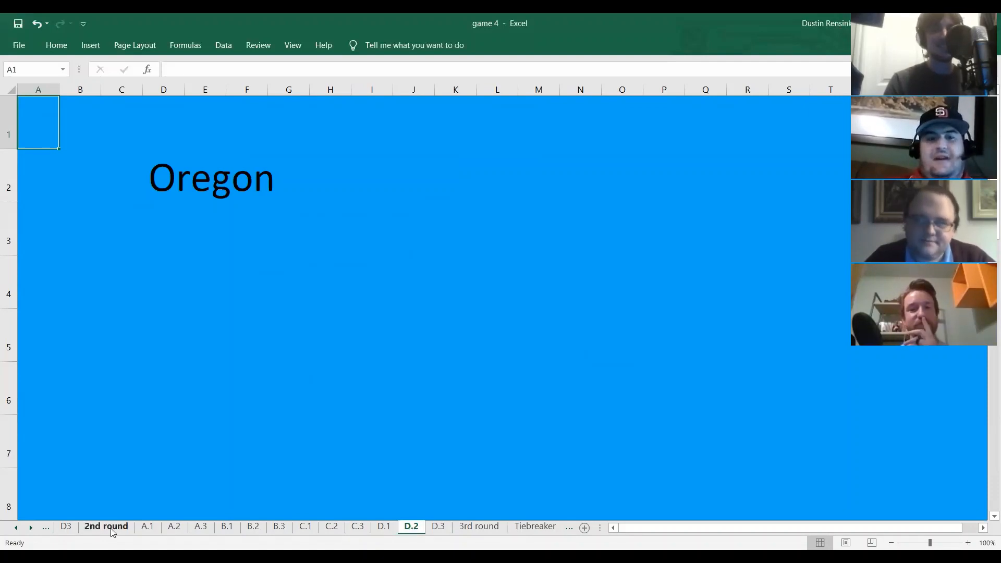
click(106, 525)
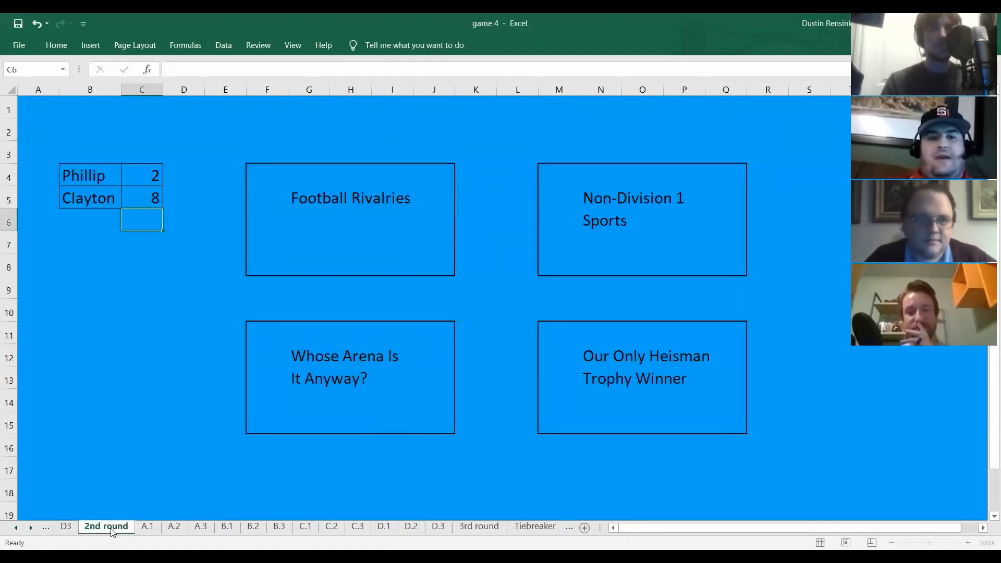
Reveal the D.3 TCU answer and return to the 2nd round board to clear the Heisman Trophy Winner box.
click(438, 525)
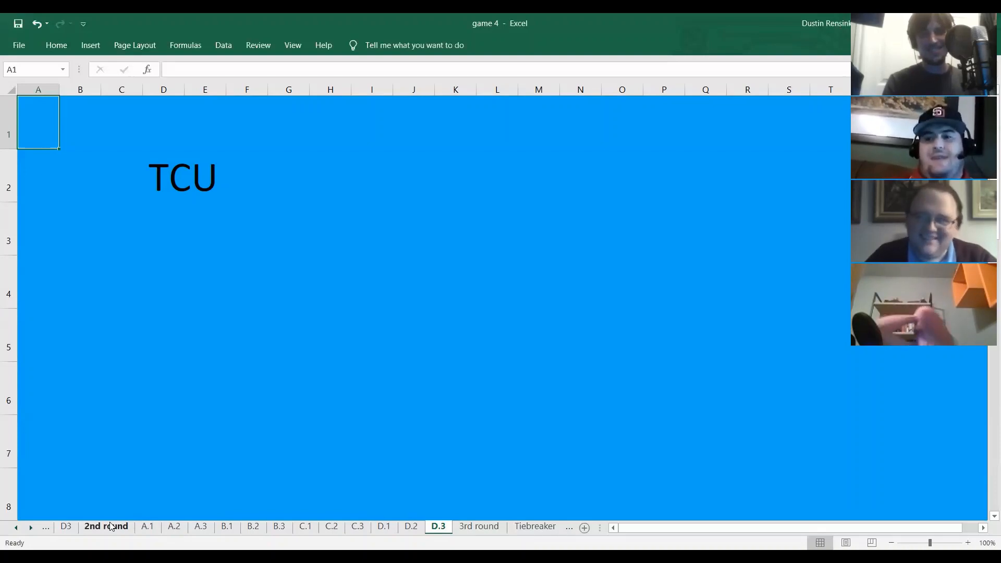
click(107, 525)
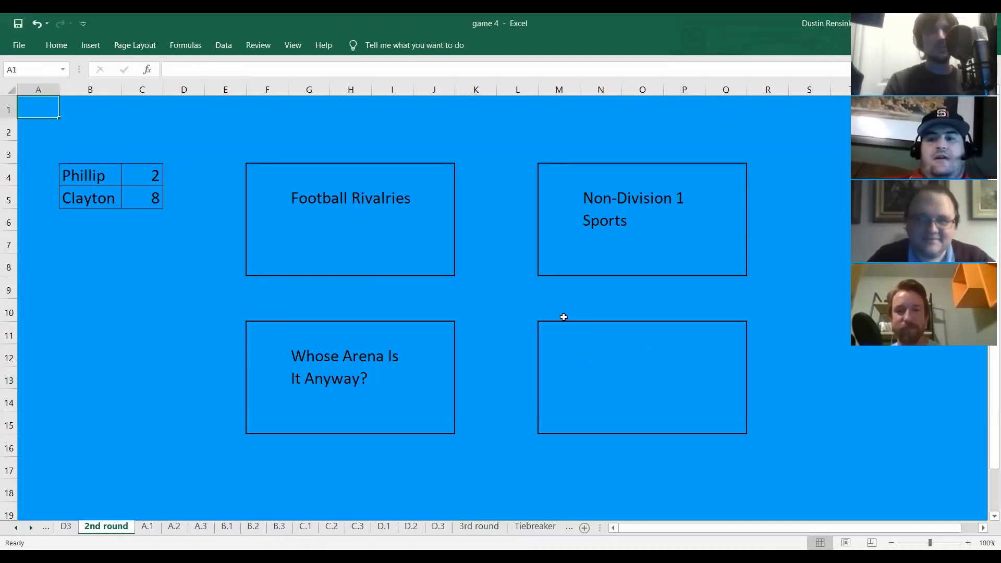
mouse_move(543, 281)
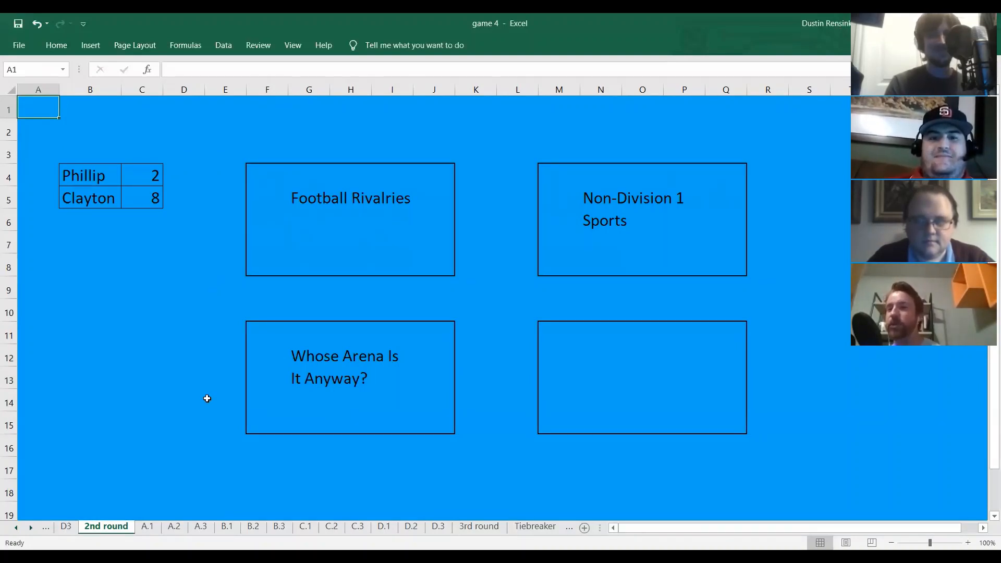
Show the A.1 Football Rivalries clue about the World's Largest Outdoor Cocktail Party.
click(147, 525)
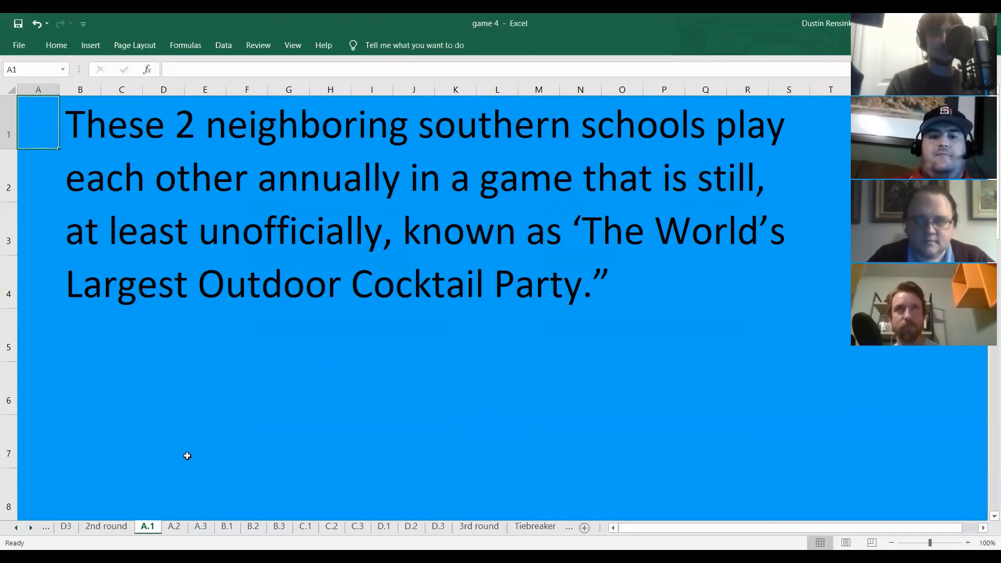
mouse_move(129, 506)
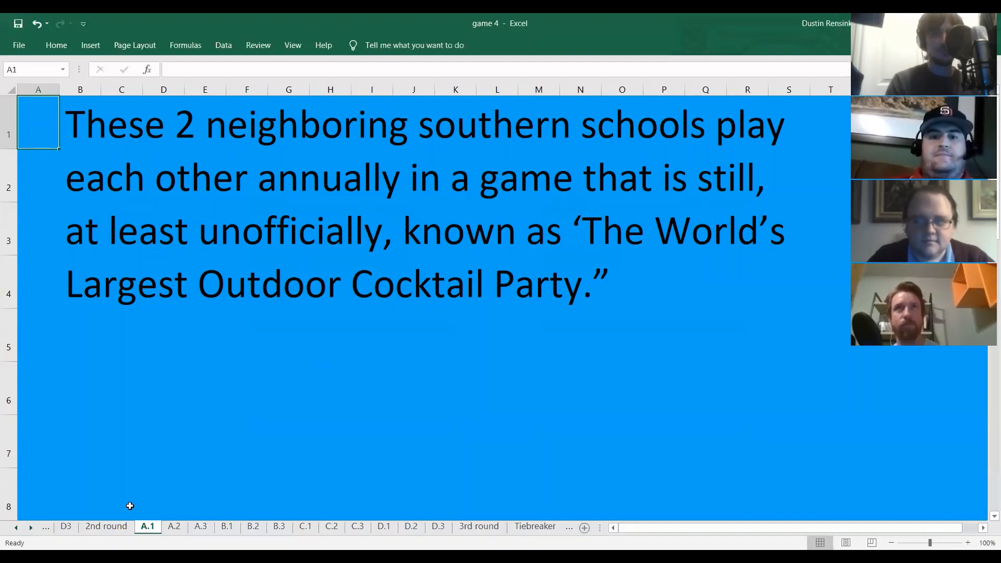
mouse_move(135, 501)
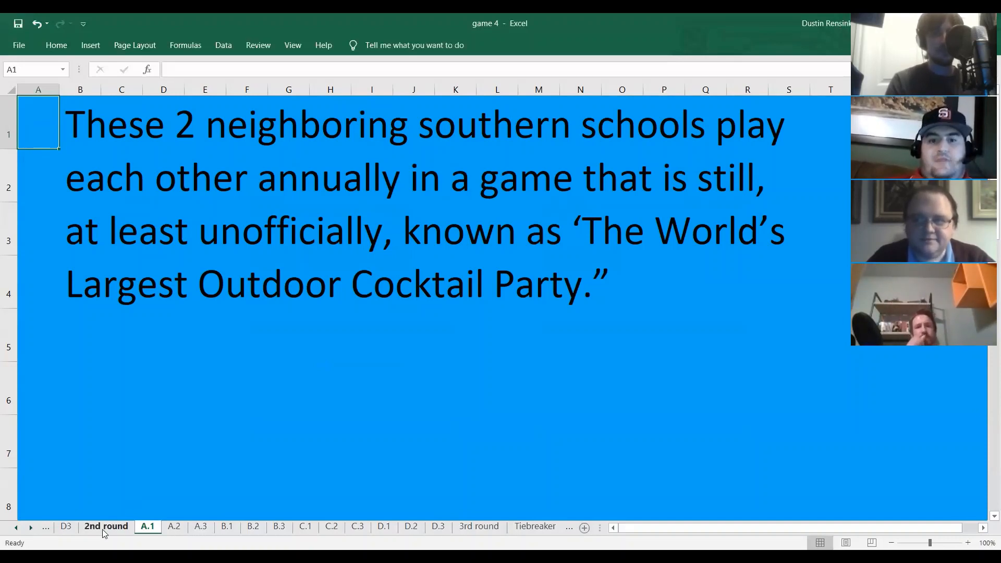
Show the A.2 Big Game clue, return to the board with Clayton at 10, then move to the A.3 Cat-Griz clue.
click(105, 525)
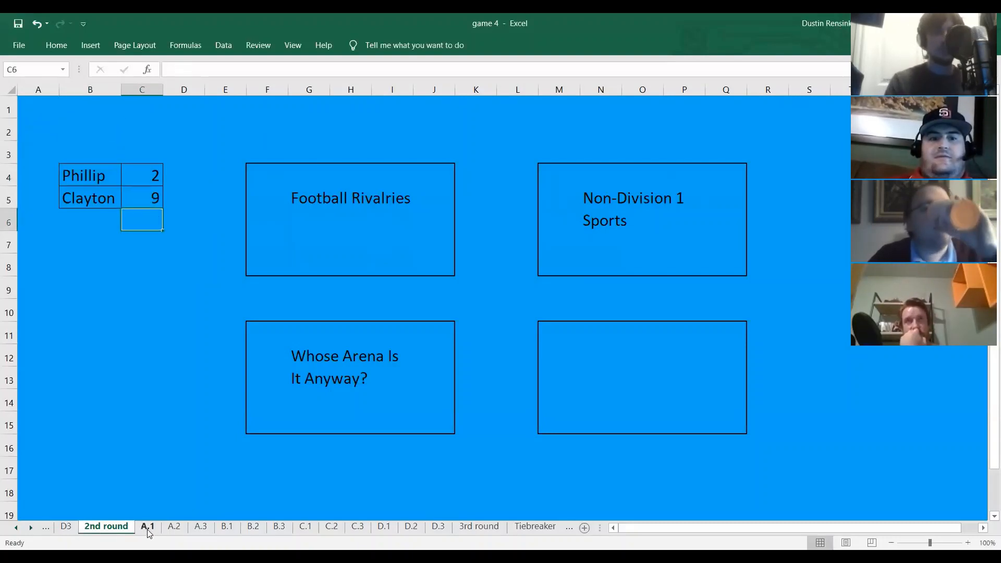
click(174, 525)
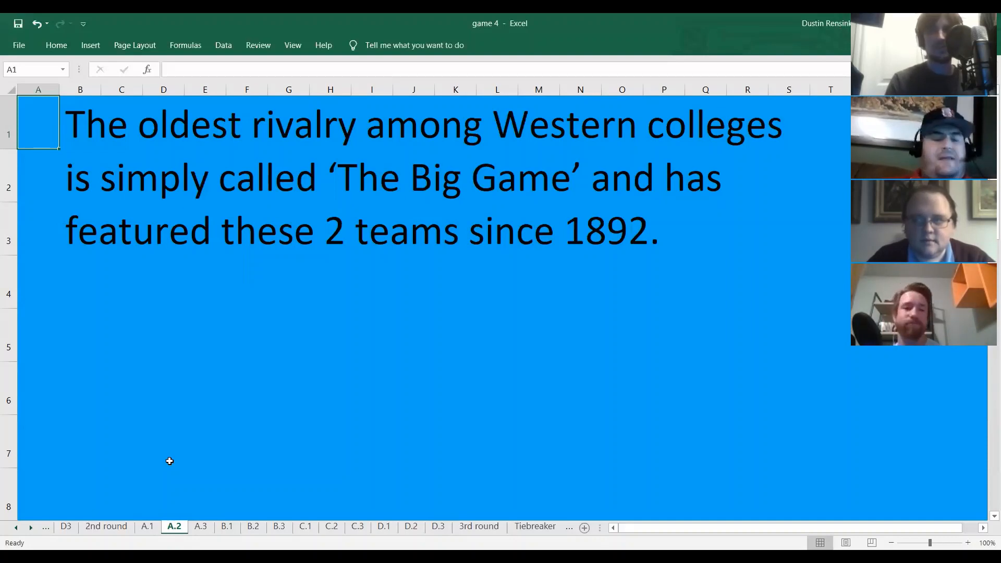
mouse_move(165, 468)
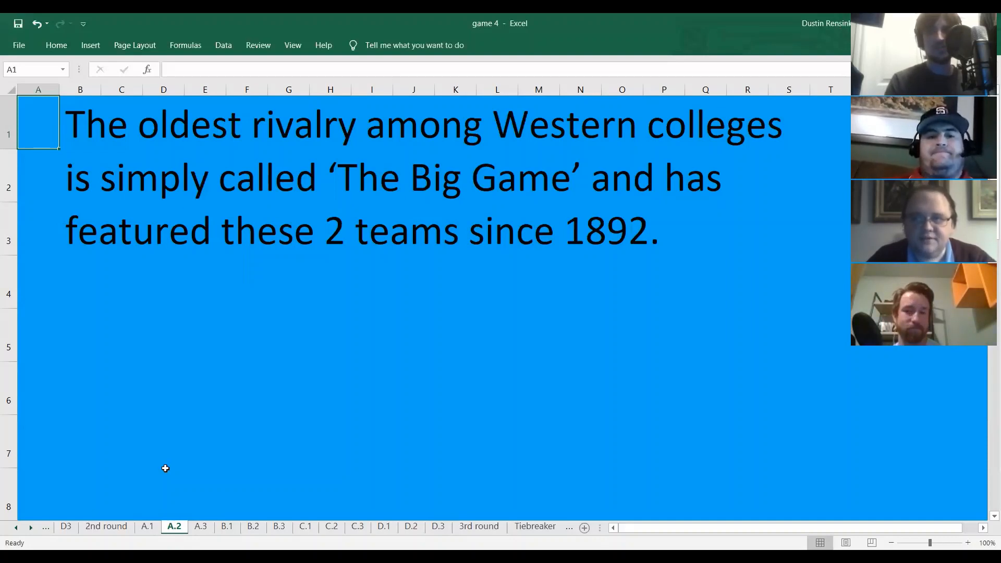
click(105, 525)
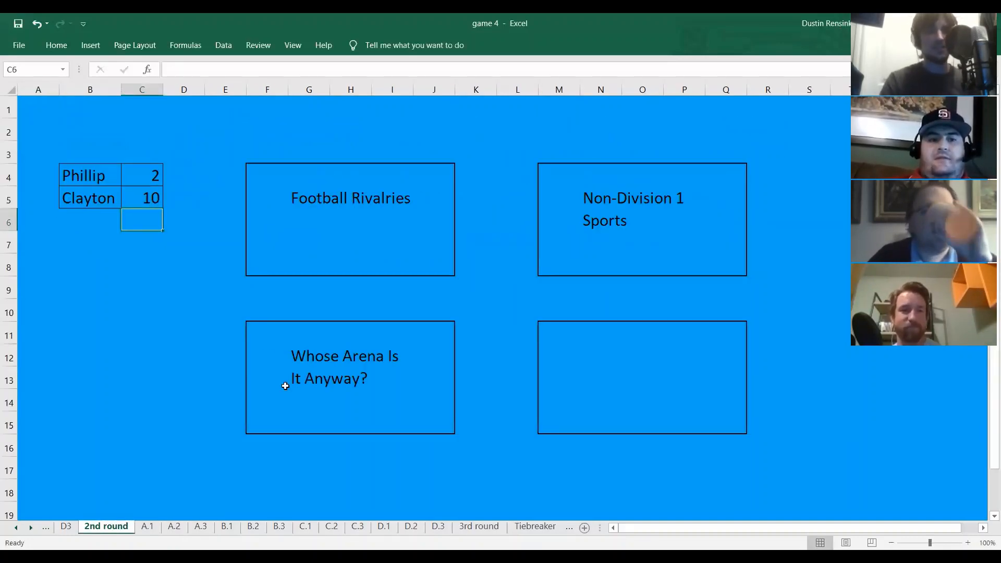
click(200, 526)
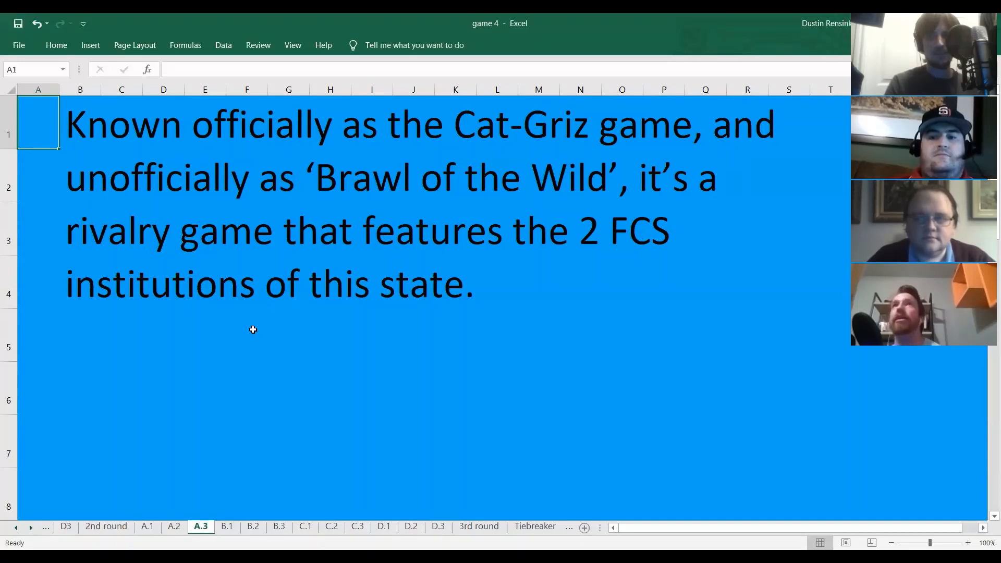
Return to the board with Phillip at 3 and Football Rivalries cleared, then bring up the C.1 arena clue.
click(105, 525)
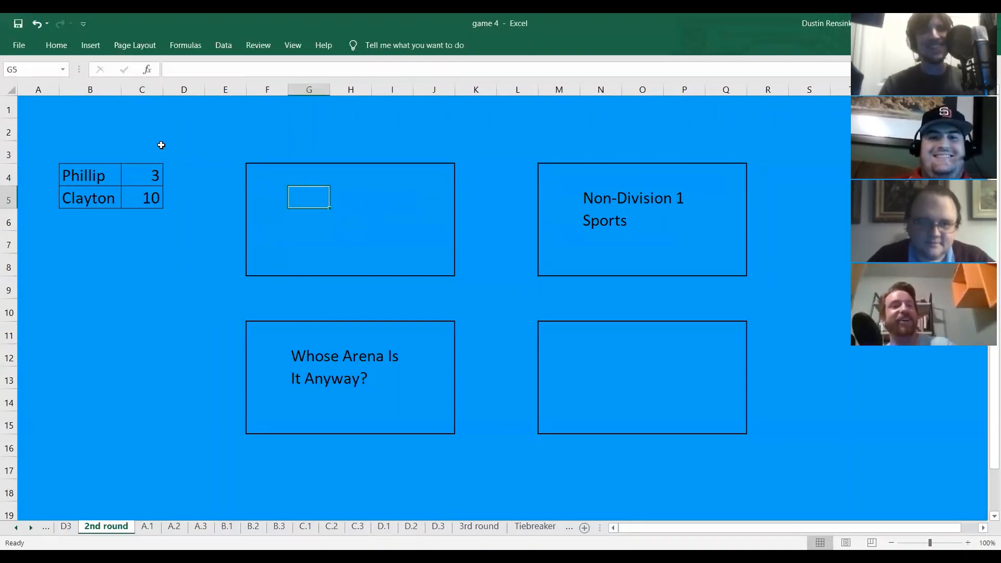
click(142, 151)
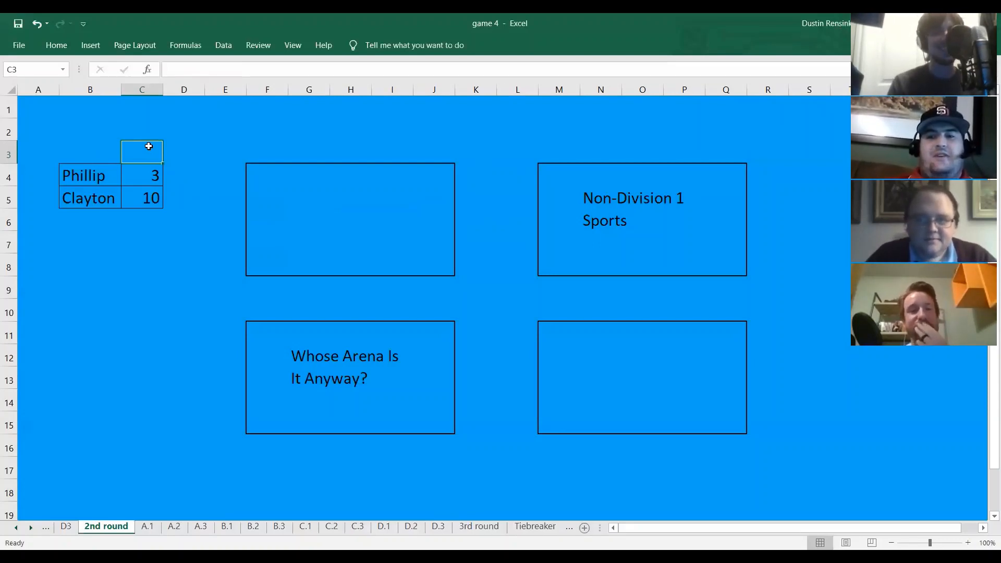
mouse_move(339, 293)
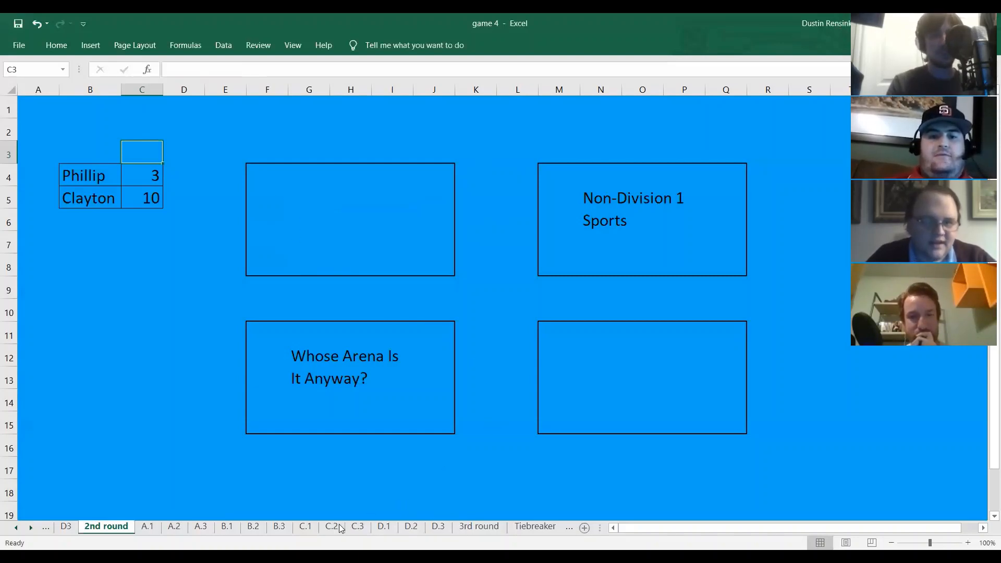
click(306, 526)
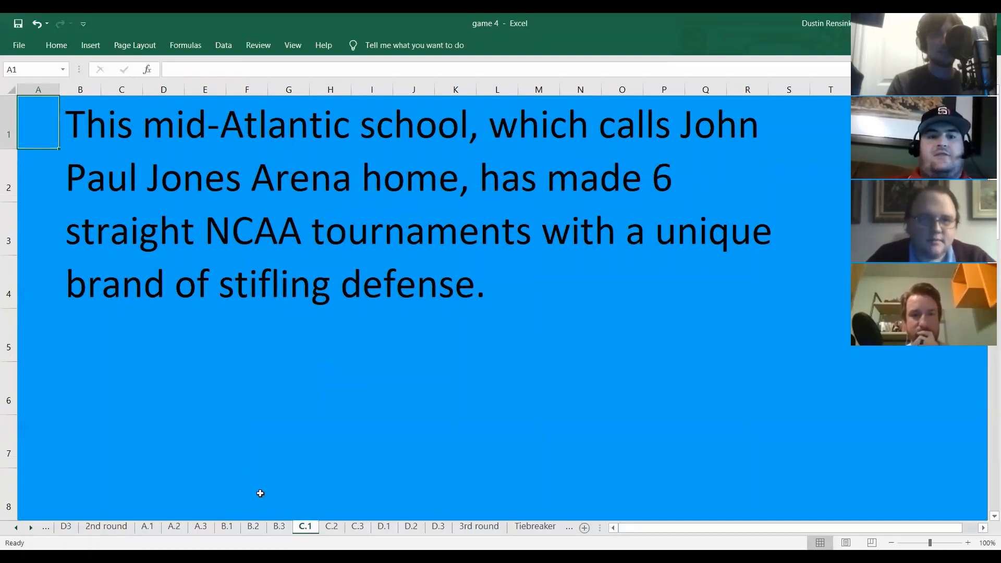
mouse_move(230, 471)
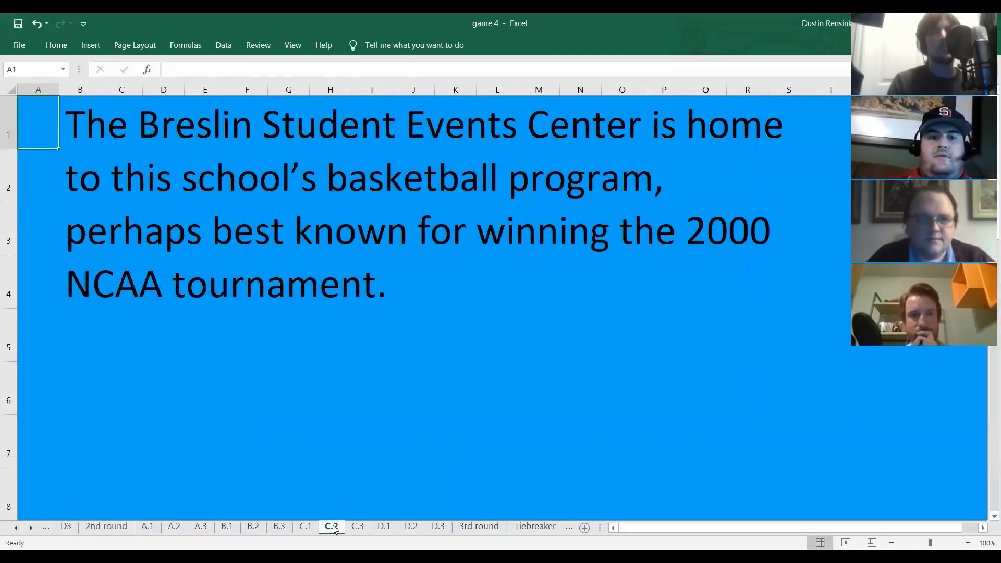
Show the C.2 arena clue, return to the board with Clayton at 12, and bring up the C.3 McKeon Pavilion clue.
click(330, 526)
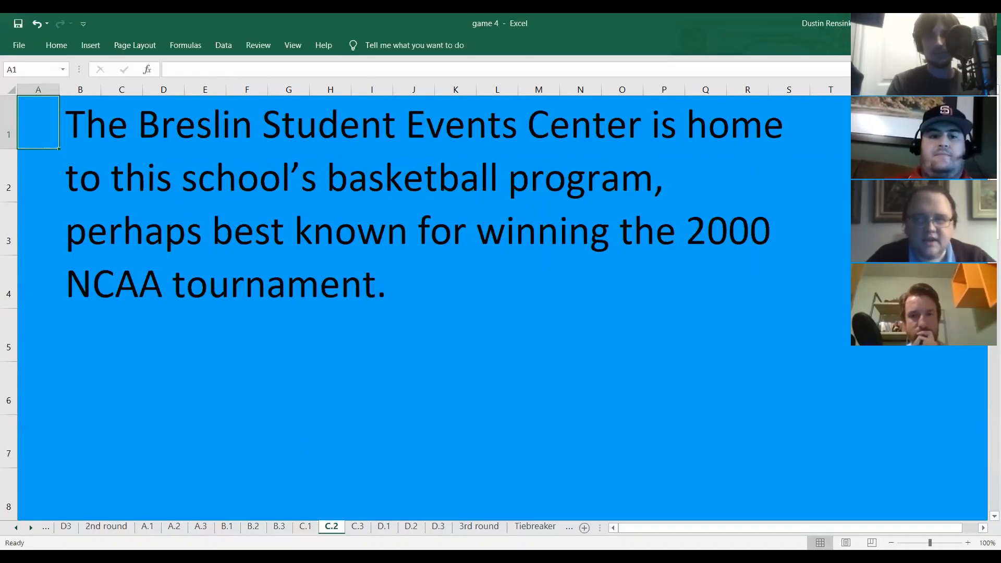
click(105, 525)
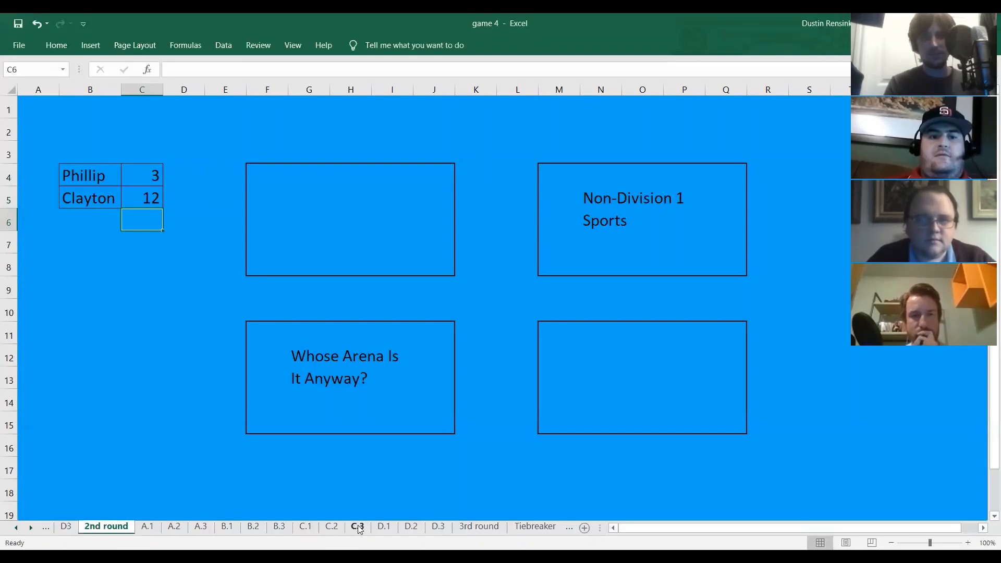
click(357, 526)
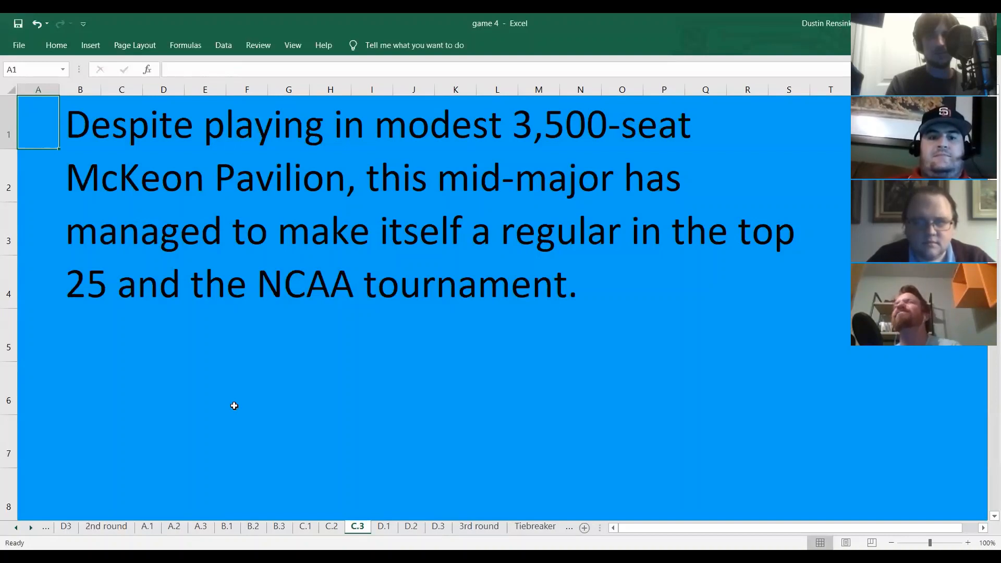
mouse_move(251, 397)
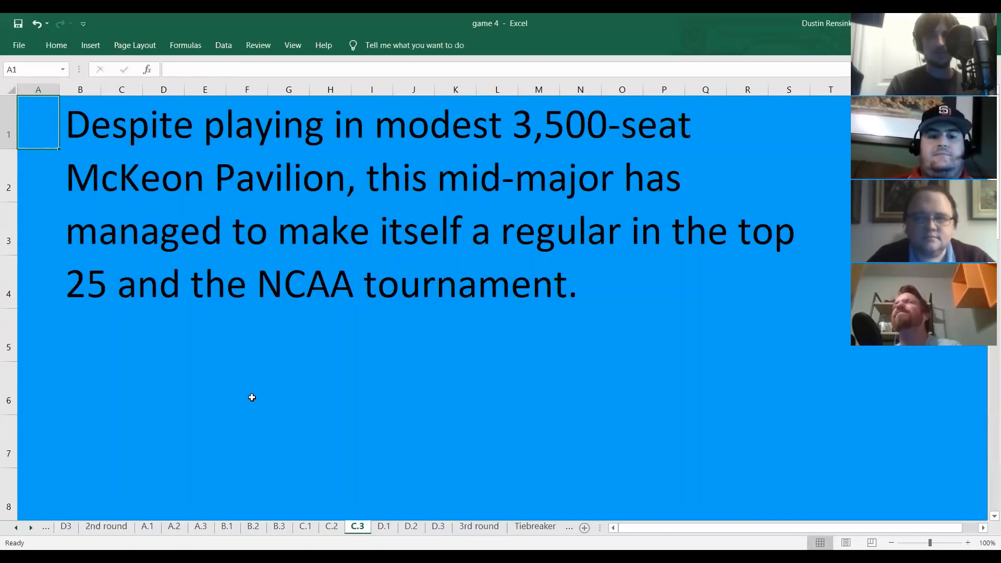
mouse_move(223, 439)
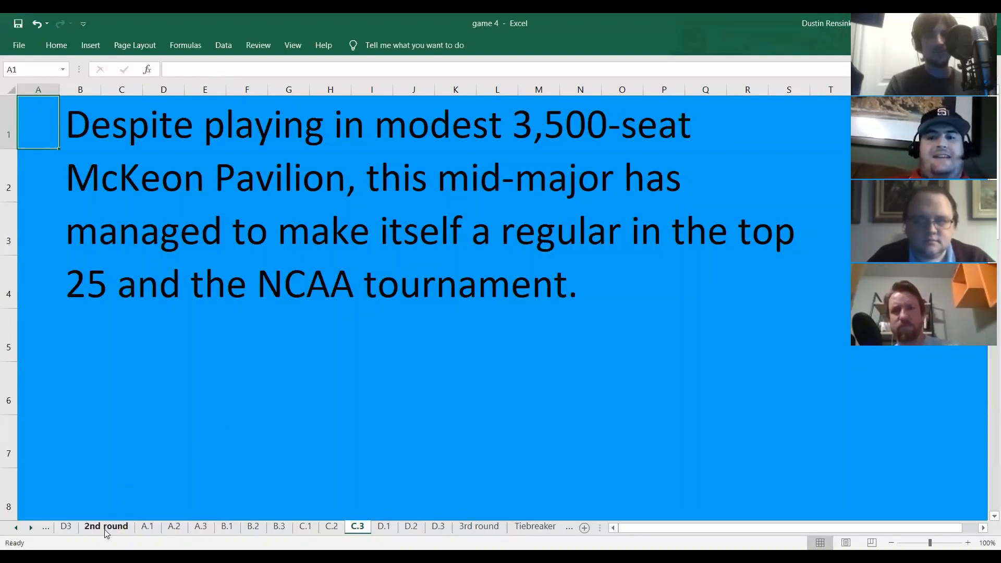
Return to the 2nd round board with the Whose Arena Is It Anyway? box cleared, Clayton leading 12–3.
click(106, 525)
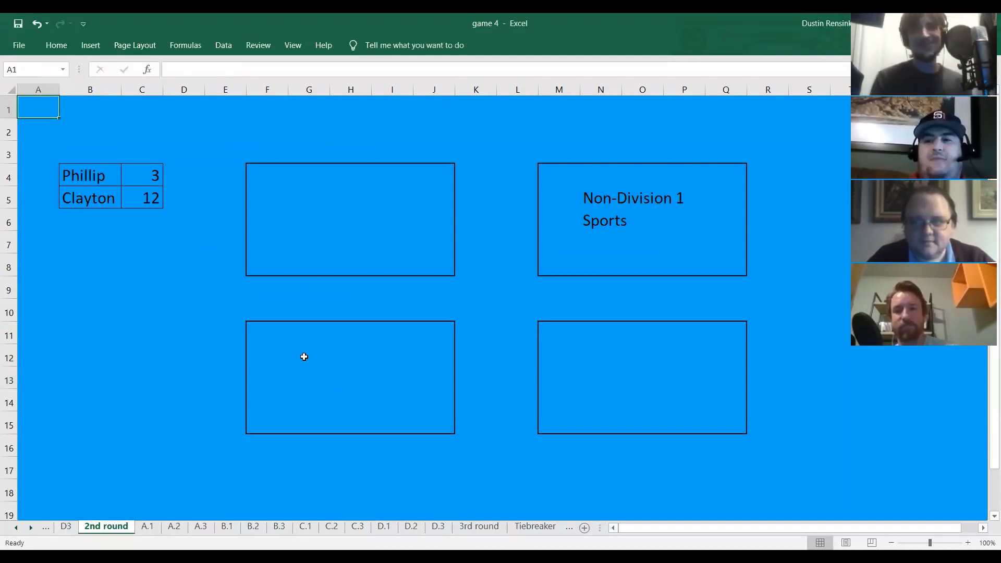
mouse_move(498, 412)
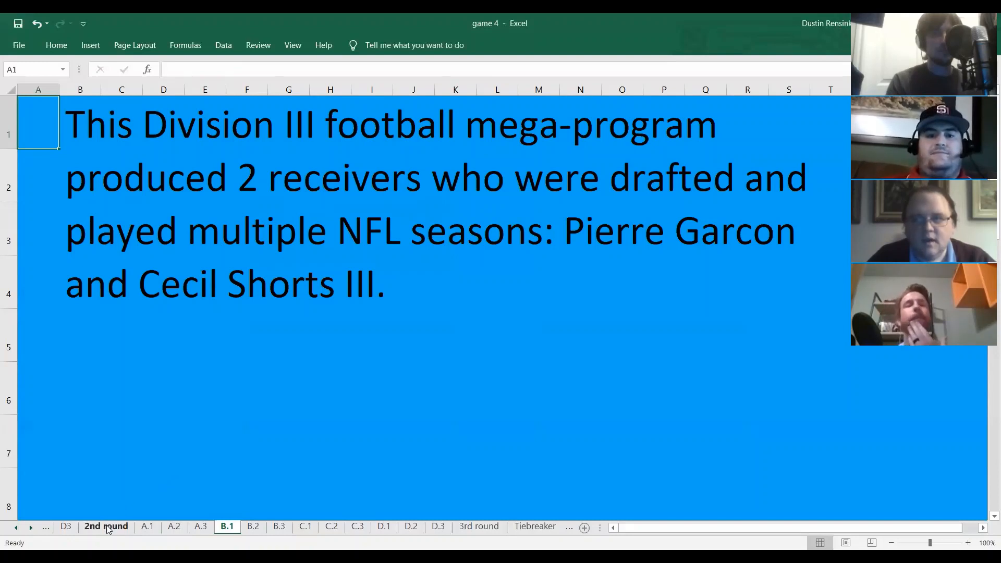
Return to the board with Clayton at 13, then show the B.2 West Alabama Patriots clue.
click(106, 525)
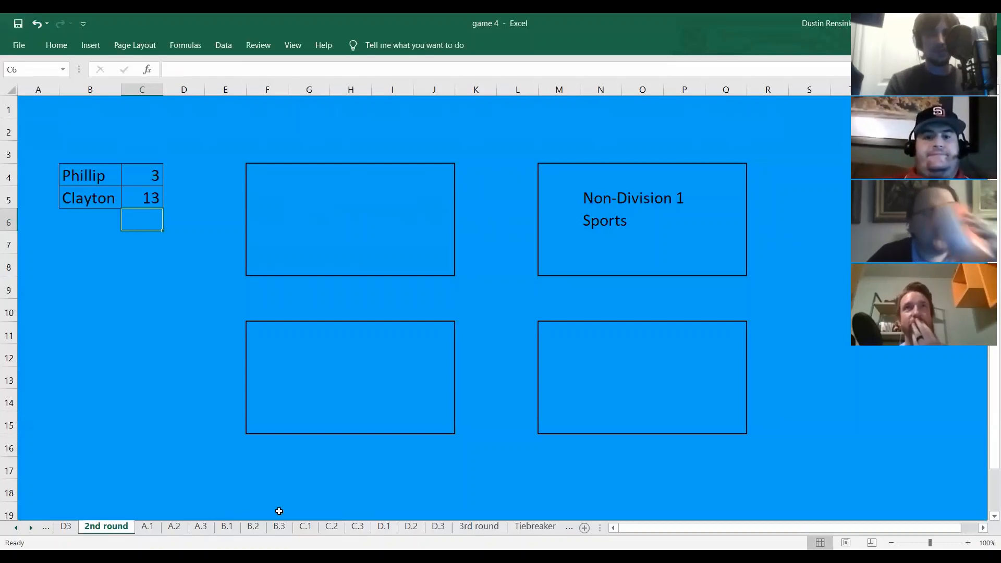
click(252, 525)
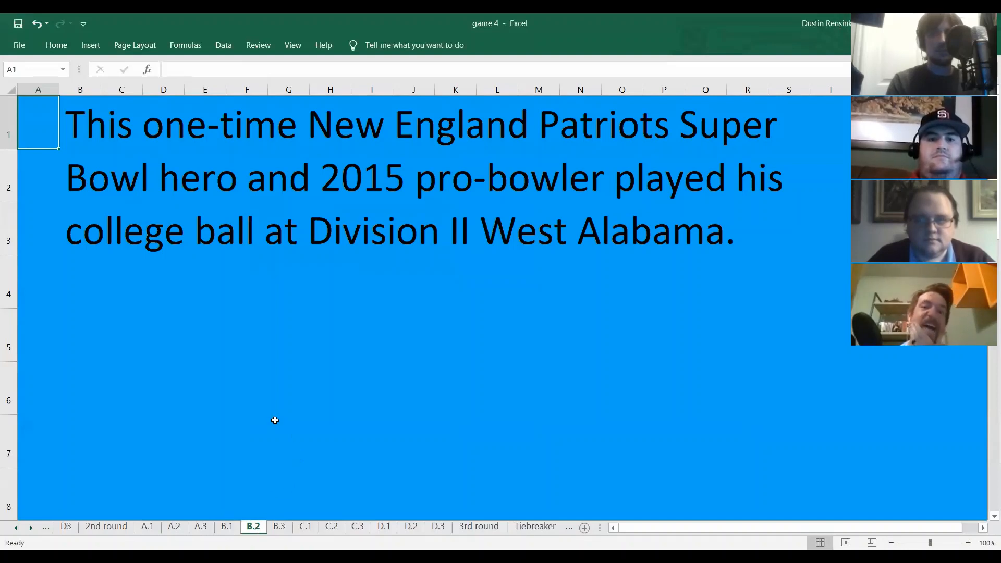
mouse_move(224, 412)
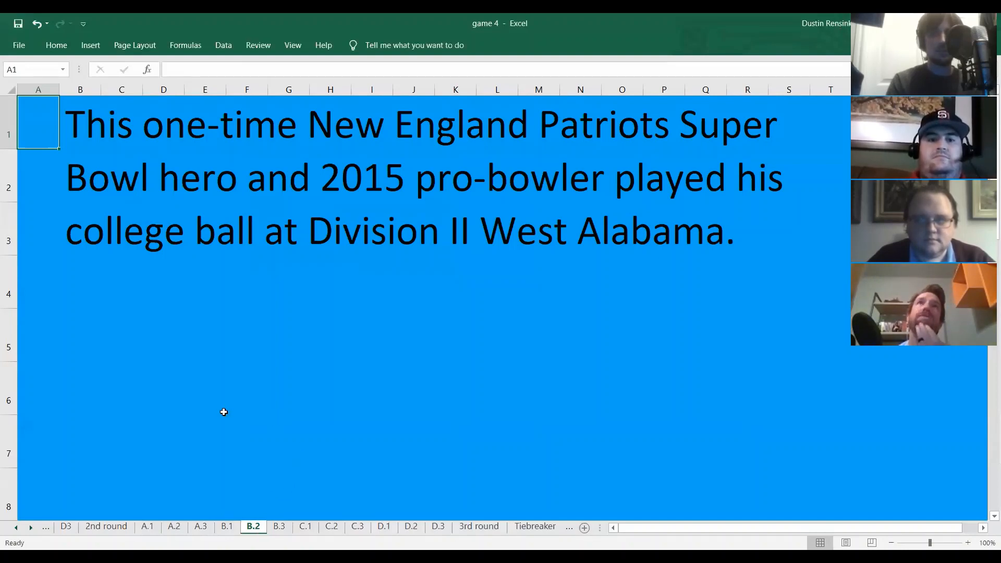
mouse_move(225, 419)
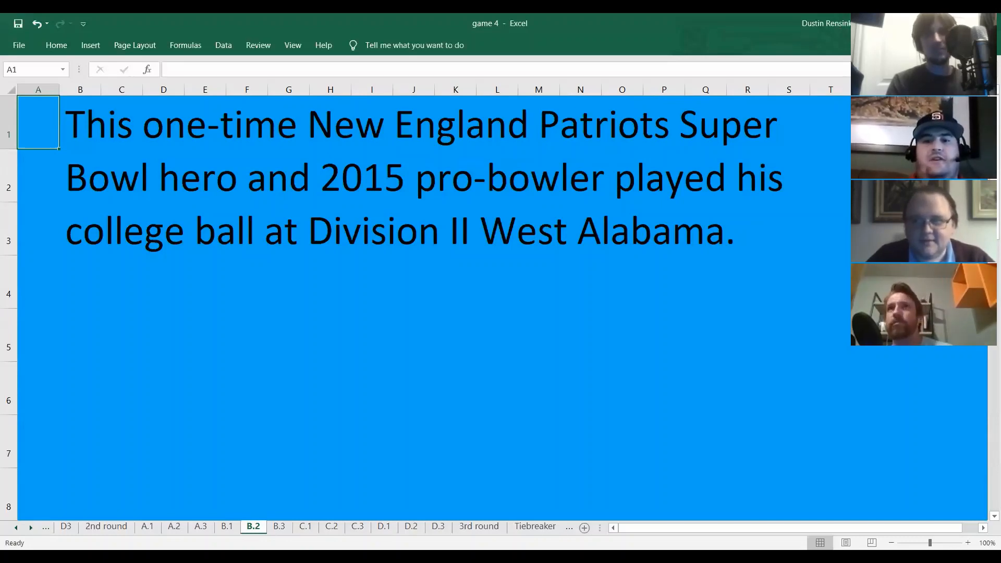
Show the B.3 Yankees / Golden Spikes Award clue about the University of Tampa.
click(280, 526)
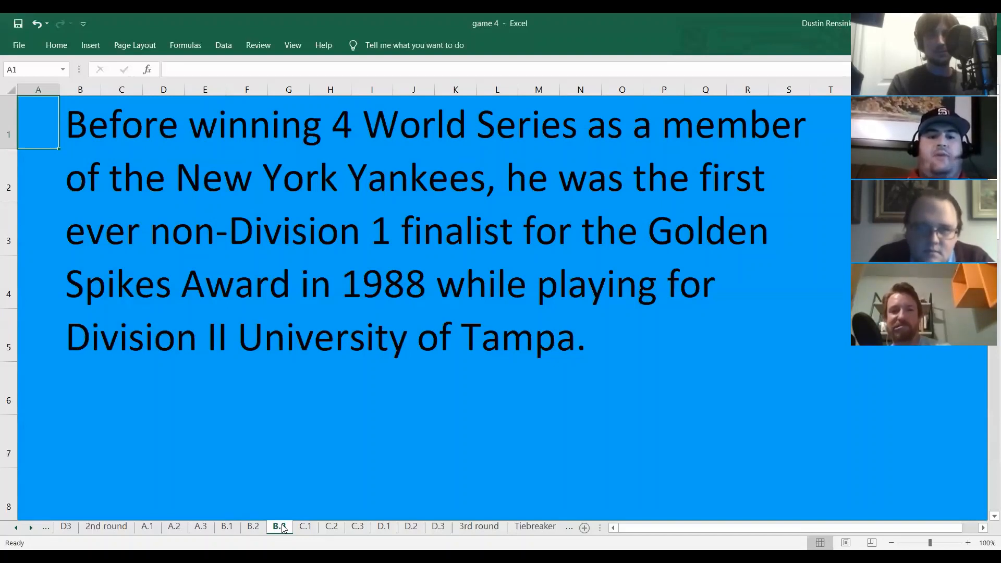
click(280, 525)
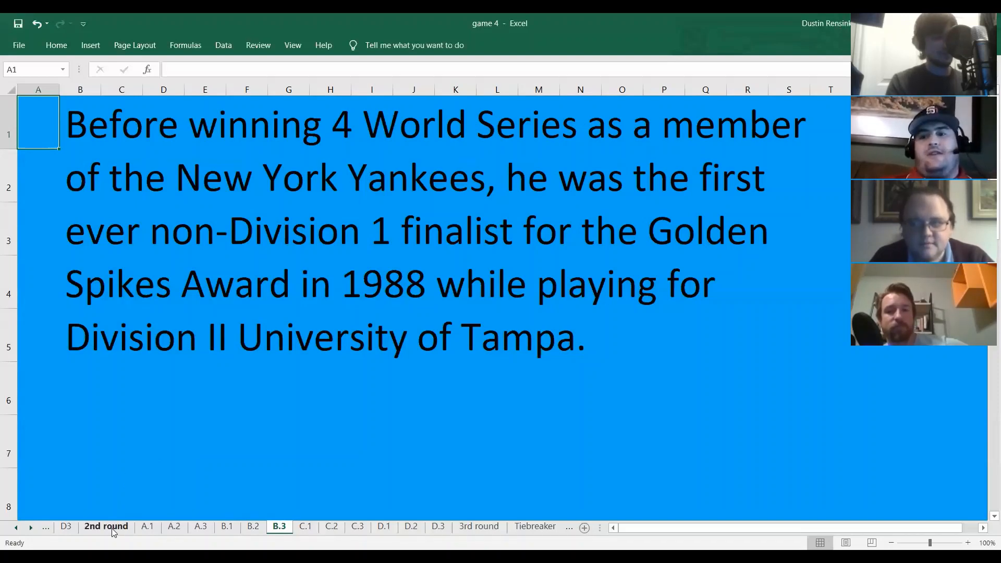
Return to the 2nd round board with Non-Division 1 Sports cleared, all four category boxes empty.
click(107, 526)
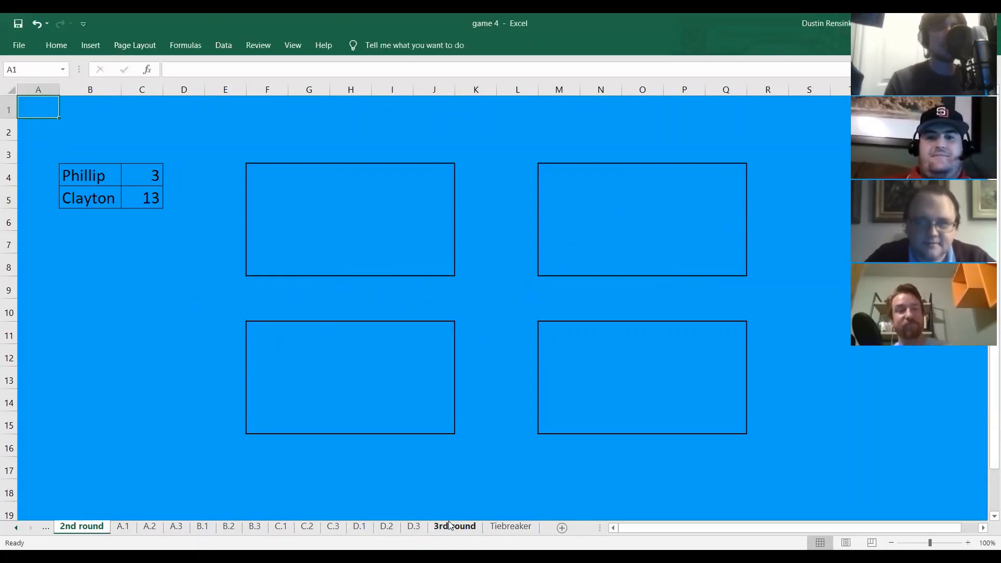
click(453, 525)
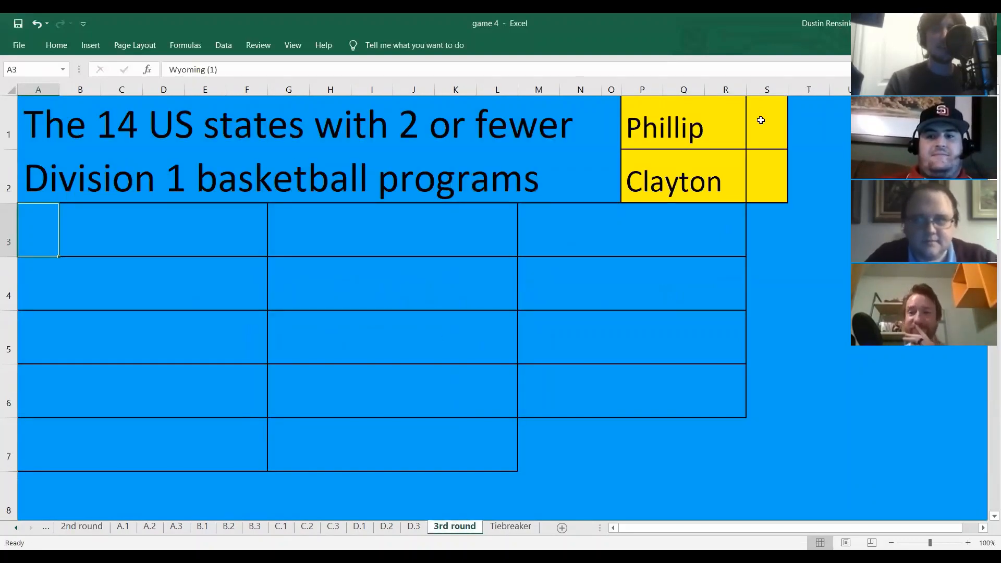
text(3)
click(766, 175)
text(13)
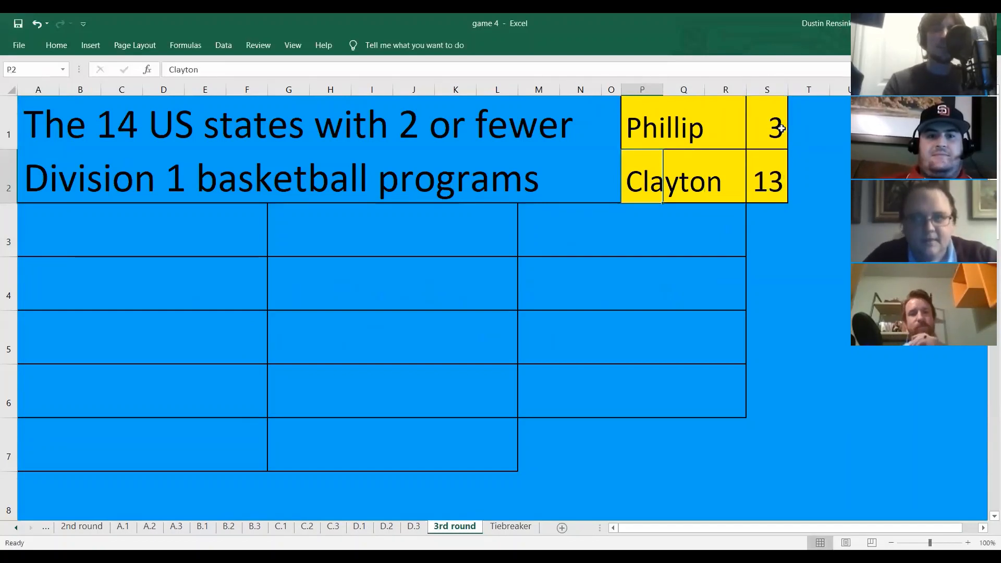
click(38, 125)
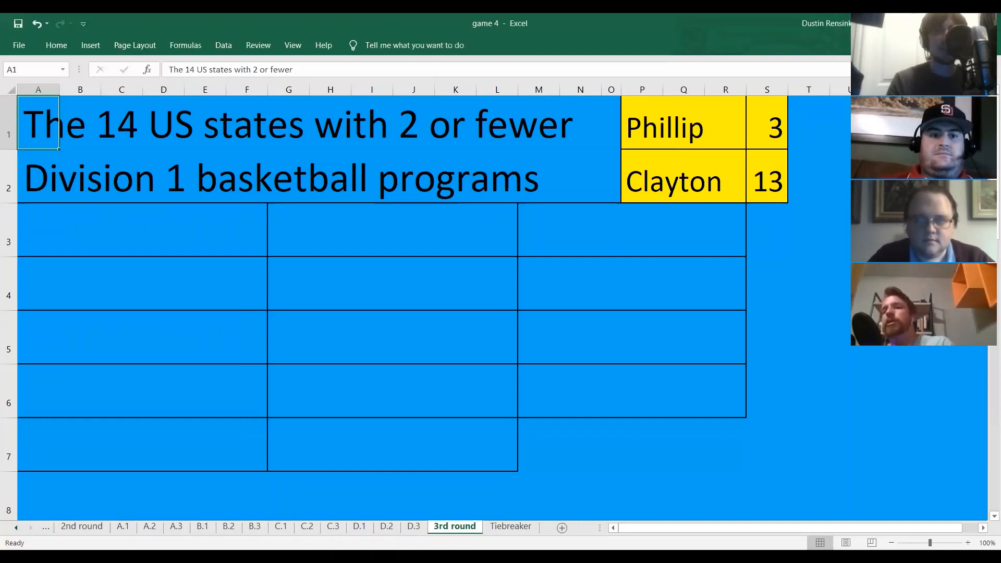
click(766, 121)
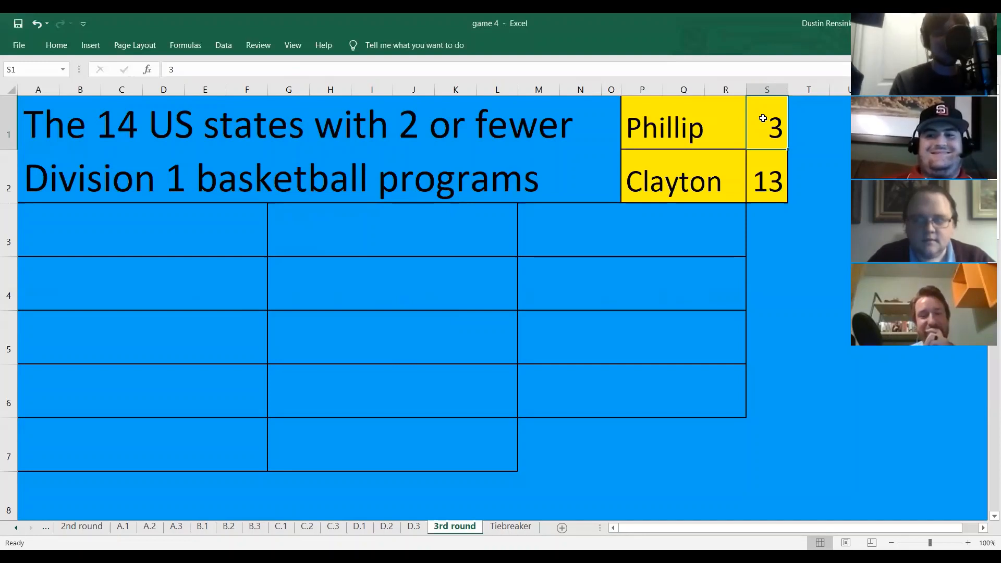
mouse_move(800, 197)
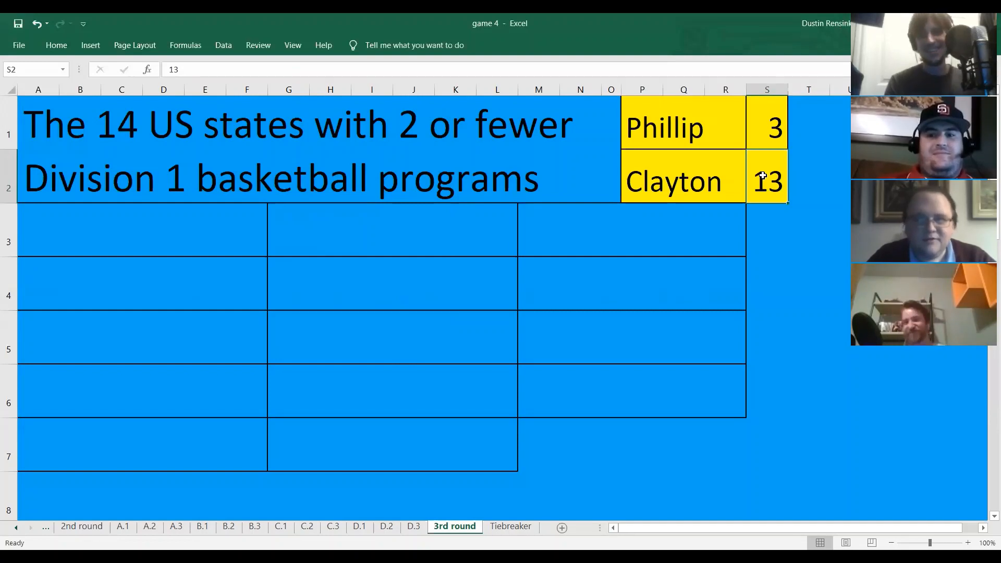
mouse_move(557, 287)
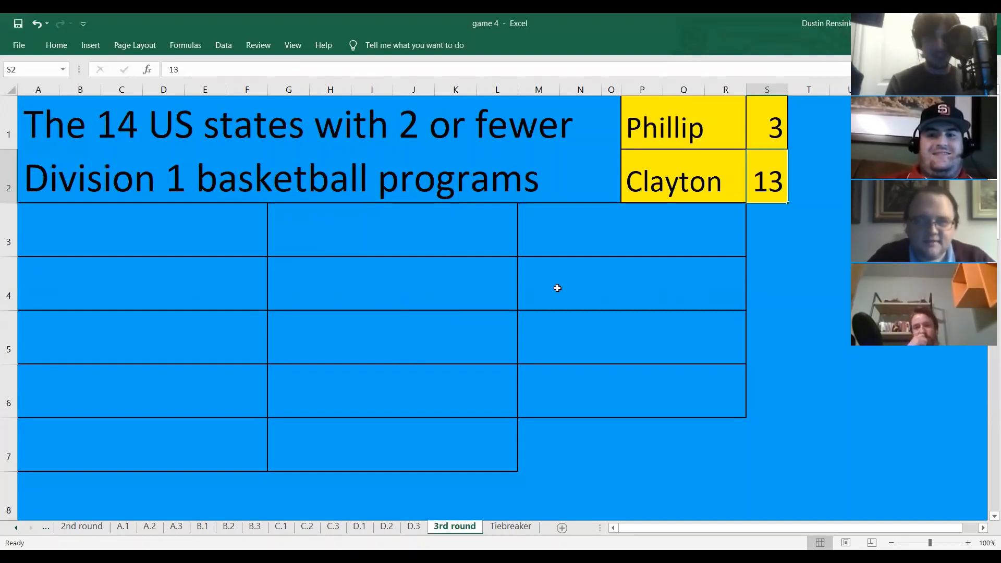
mouse_move(285, 446)
text(Vermont (1))
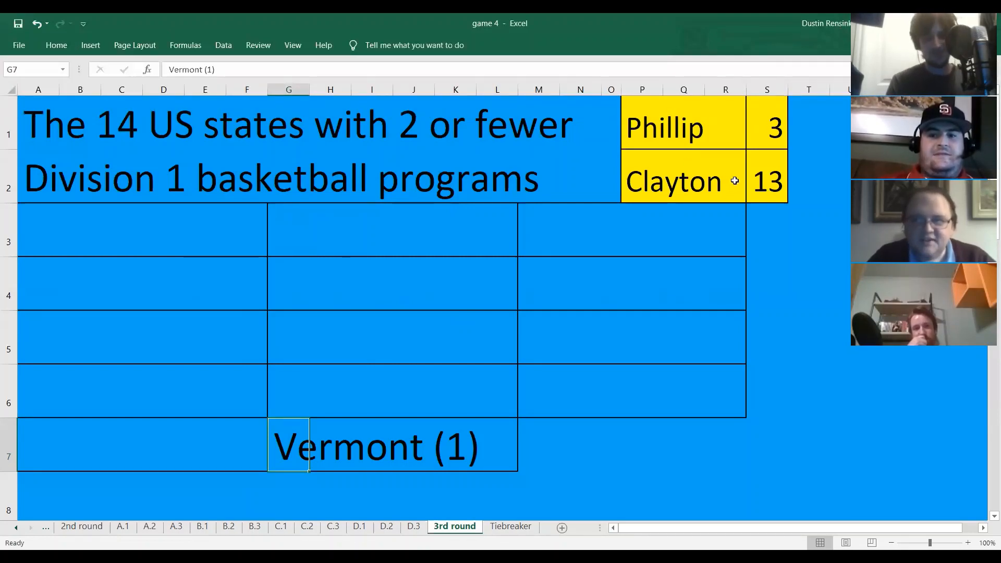
mouse_move(42, 270)
text(Alaska (0))
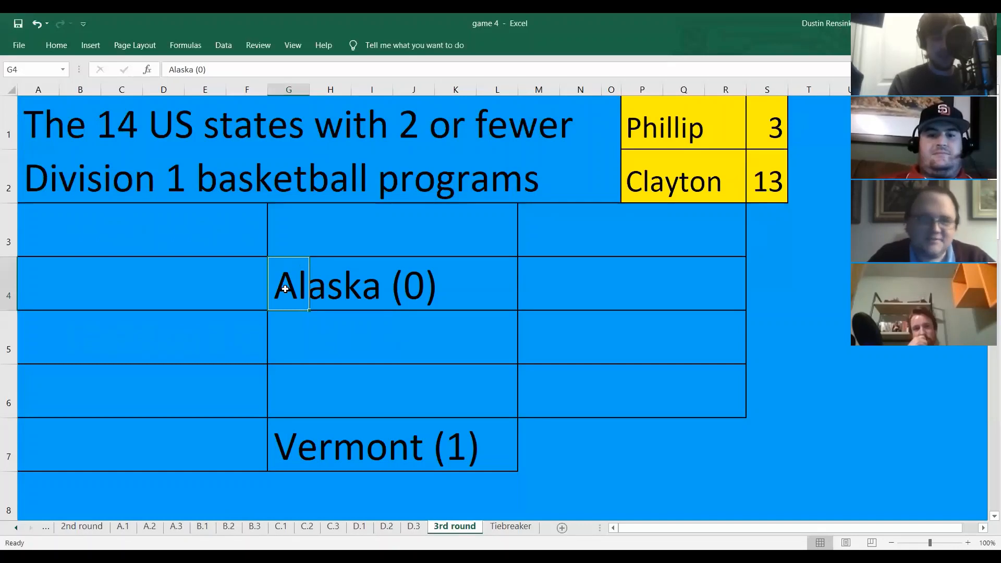
mouse_move(47, 285)
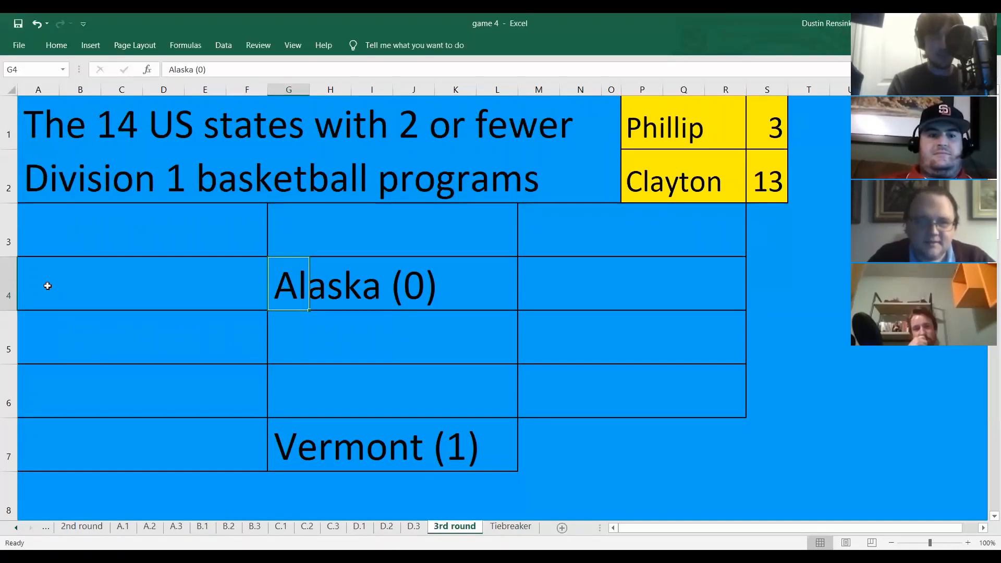
Enter Hawaii (1), Maine (1), Delaware (2) and New Hampshire (2) into their grid cells.
text(Hawaii (1))
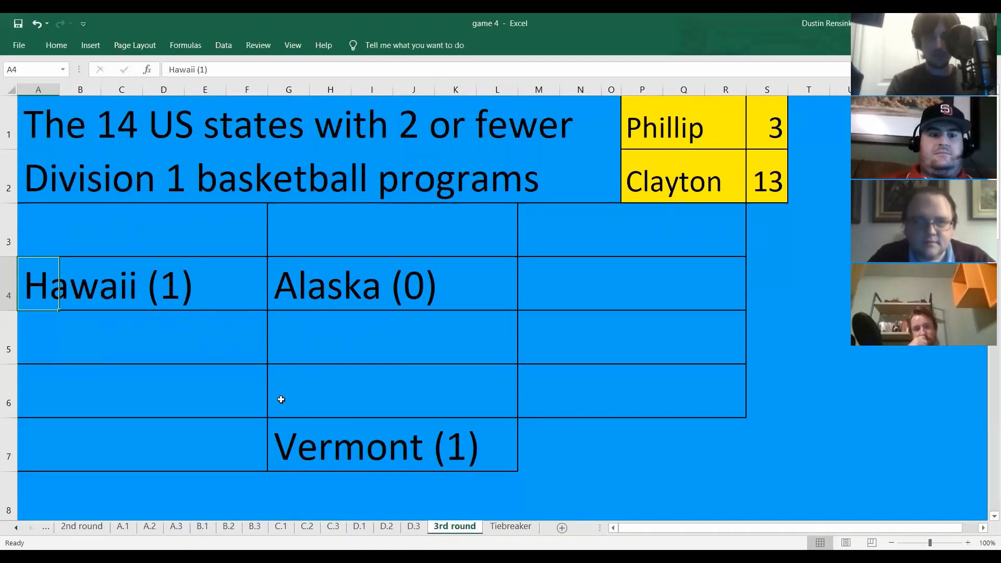
text(Maine (1))
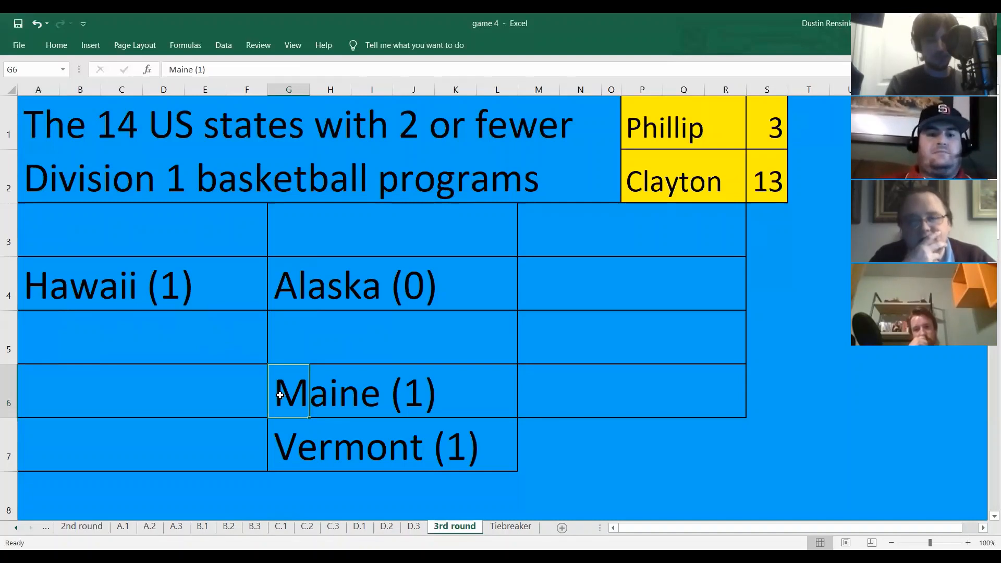
mouse_move(423, 363)
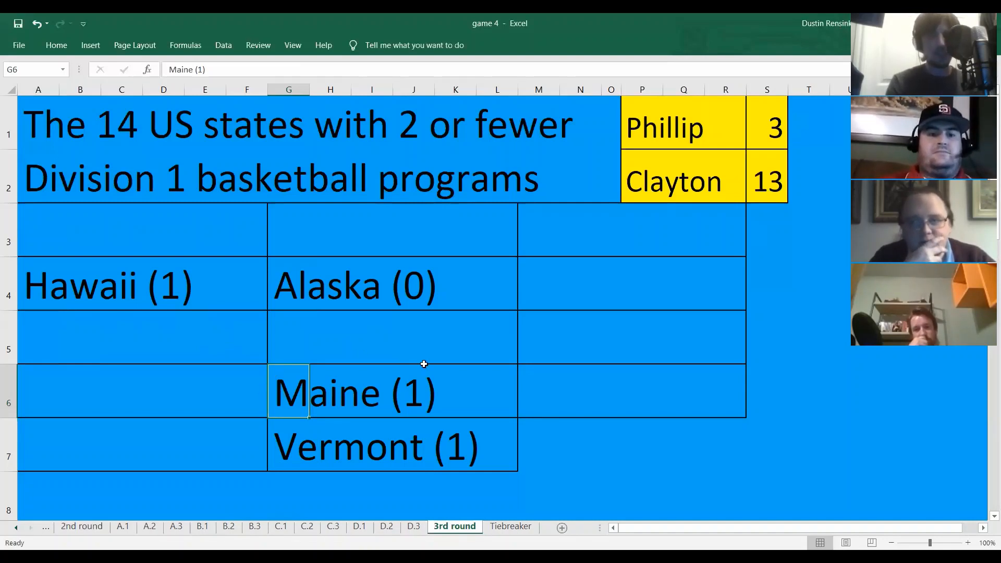
mouse_move(523, 382)
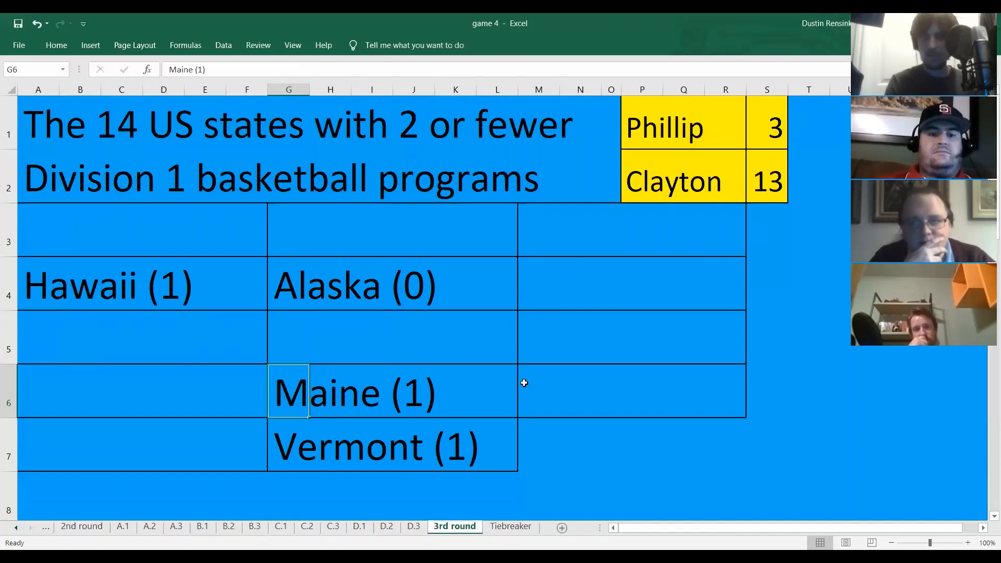
text(Delaware (2))
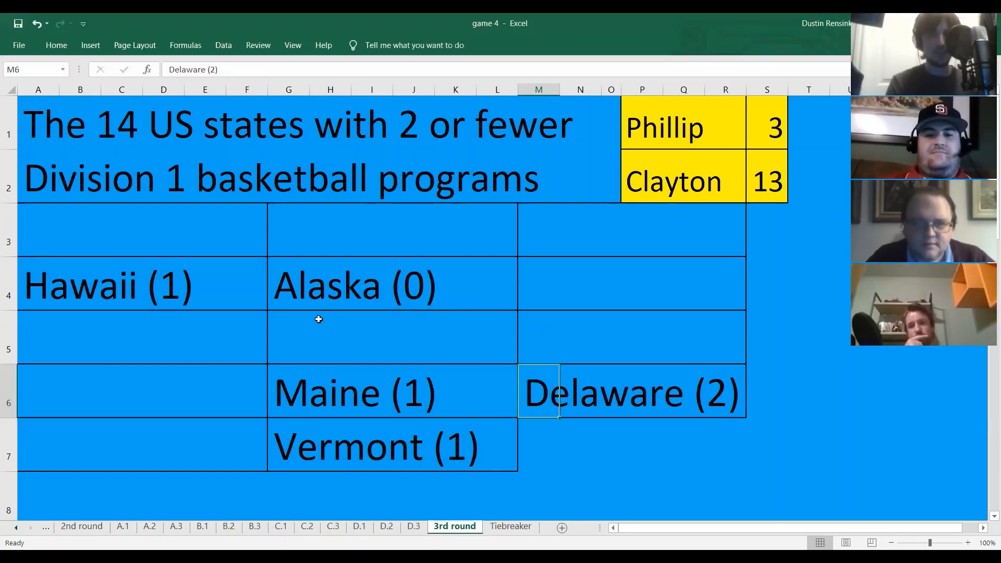
text(New Hampshire (2))
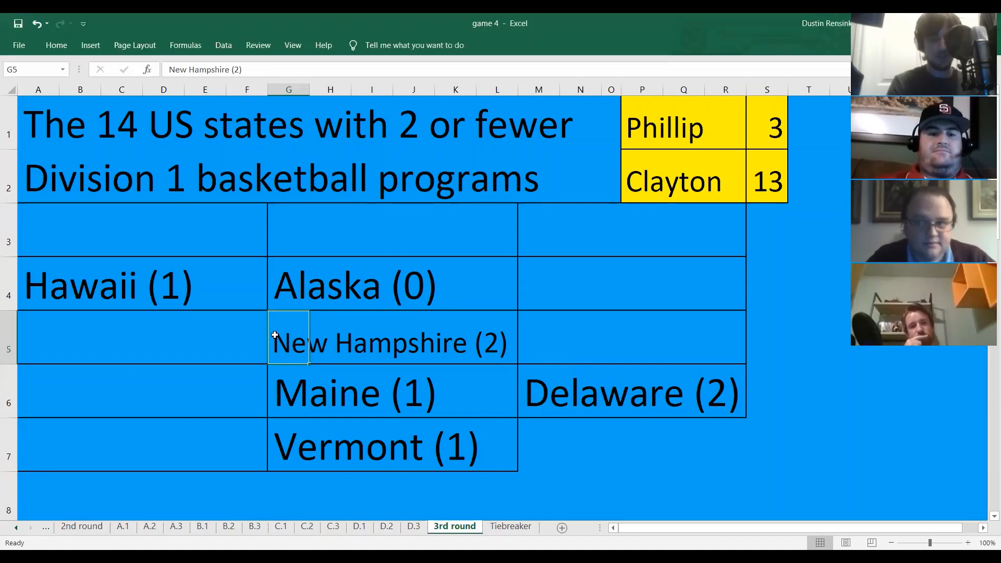
mouse_move(335, 345)
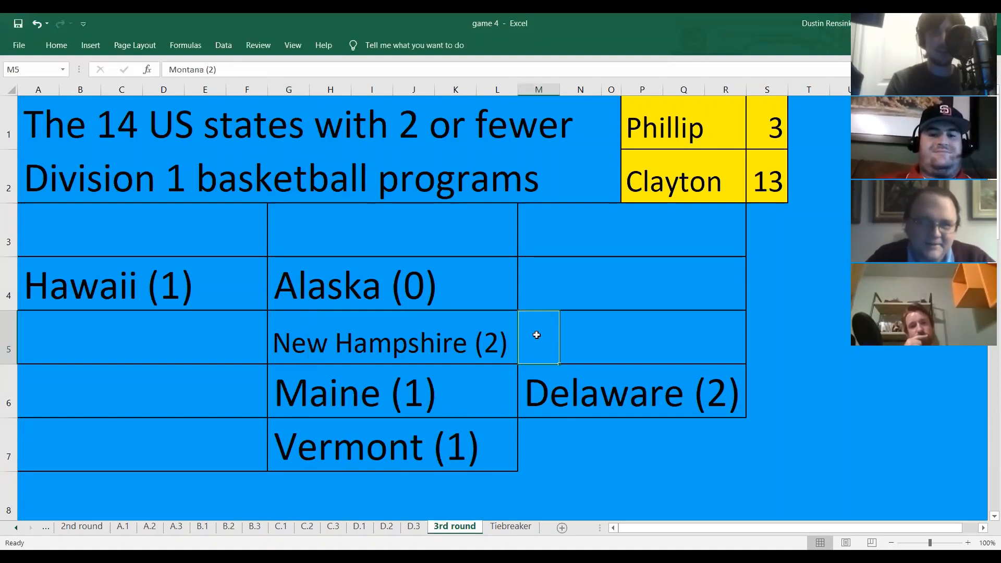
Dismiss the Go To prompt and place Montana (2) in cell M5 beside New Hampshire.
key(f5)
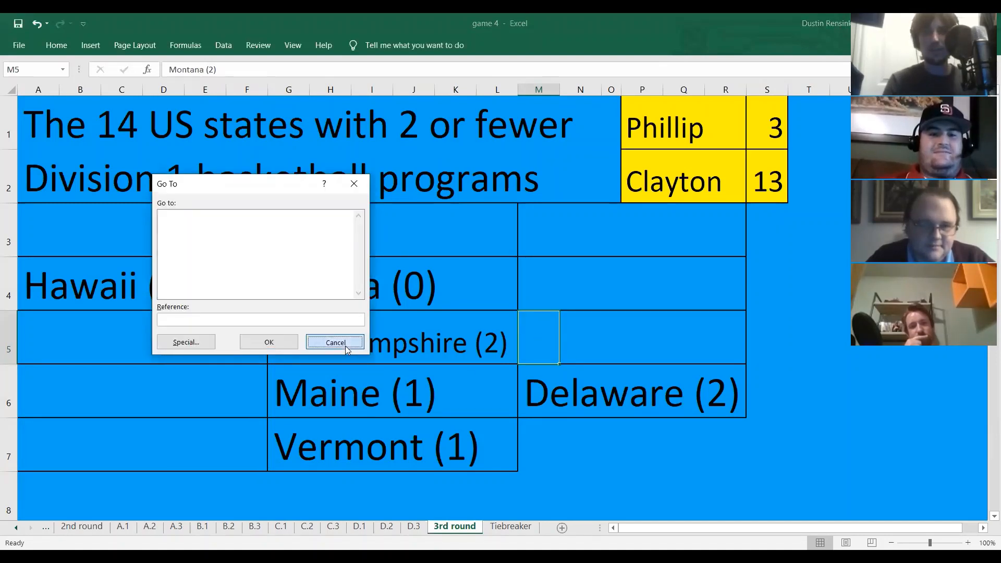
click(335, 342)
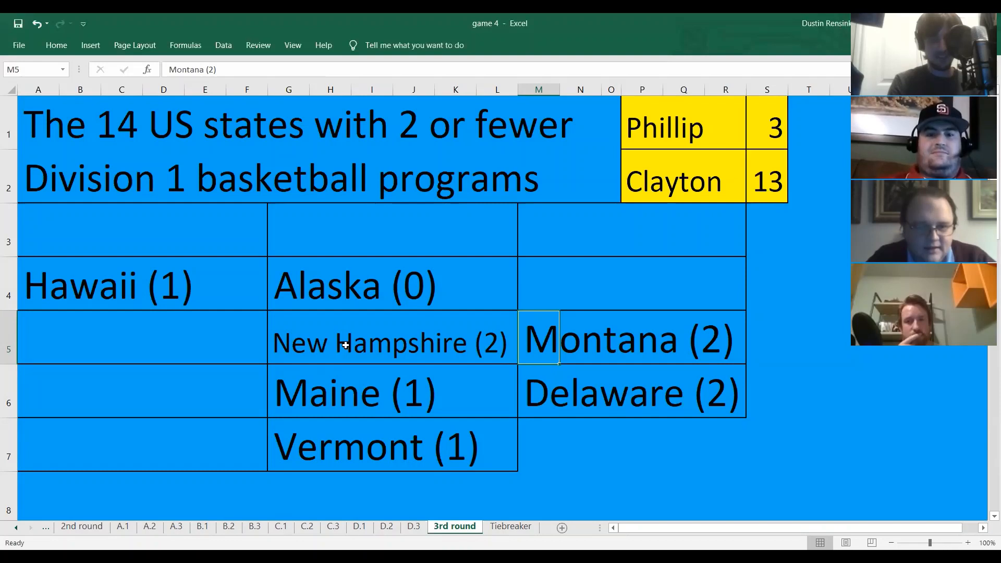
mouse_move(362, 358)
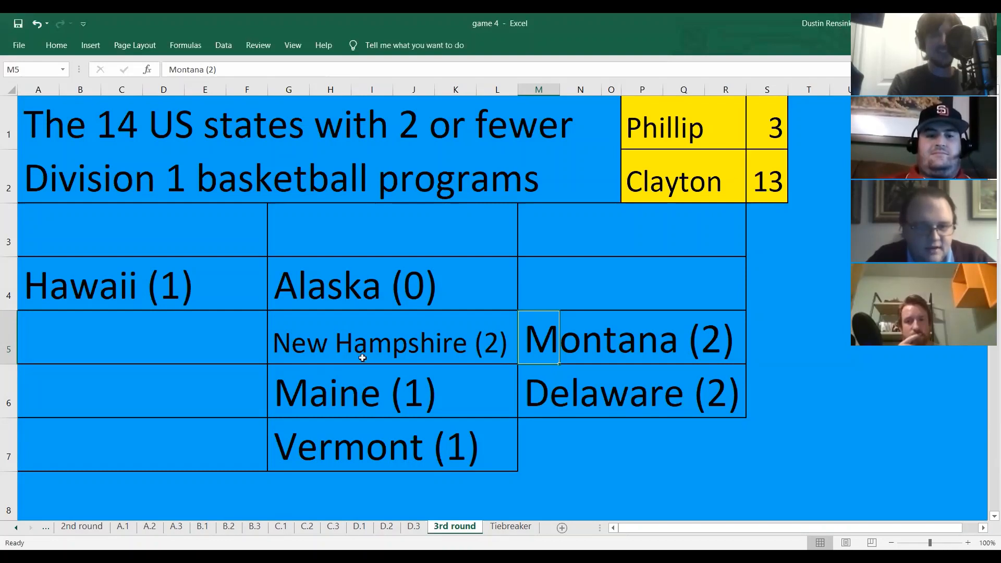
click(288, 338)
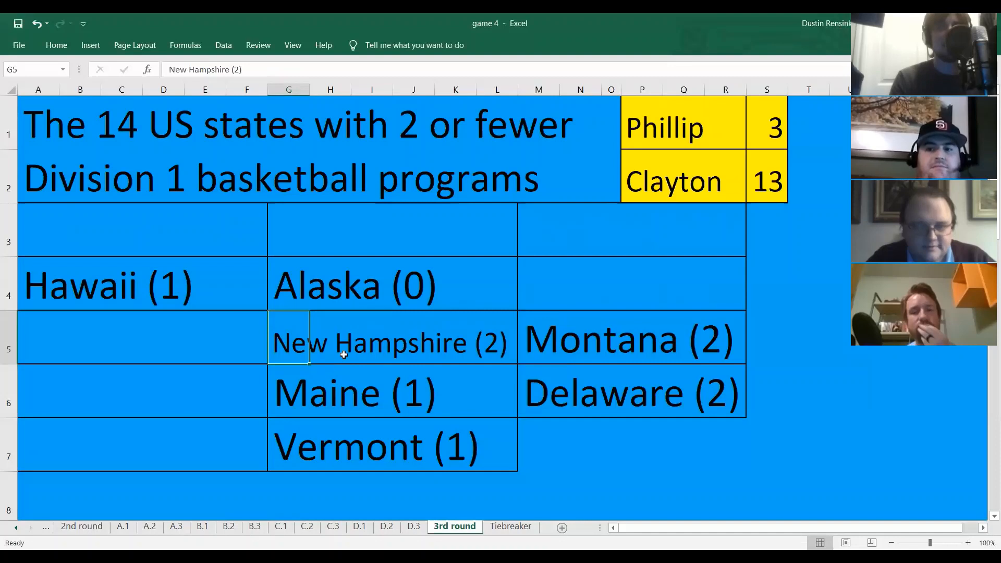
click(306, 525)
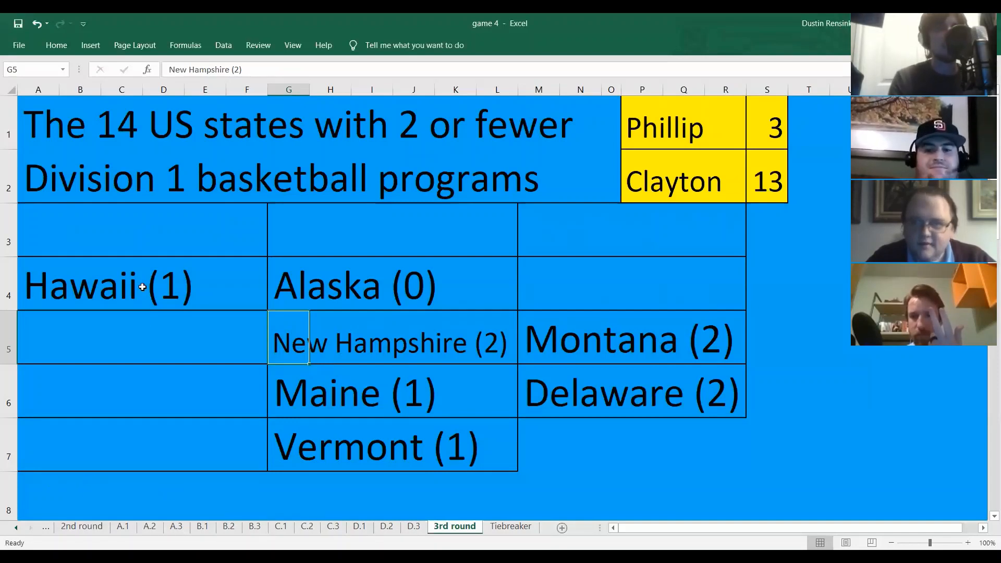
Fill column A with Wyoming (1), Nevada (2), West Virginia (2), New Mexico (2), then South Dakota (2).
click(37, 231)
text(Wyoming (1))
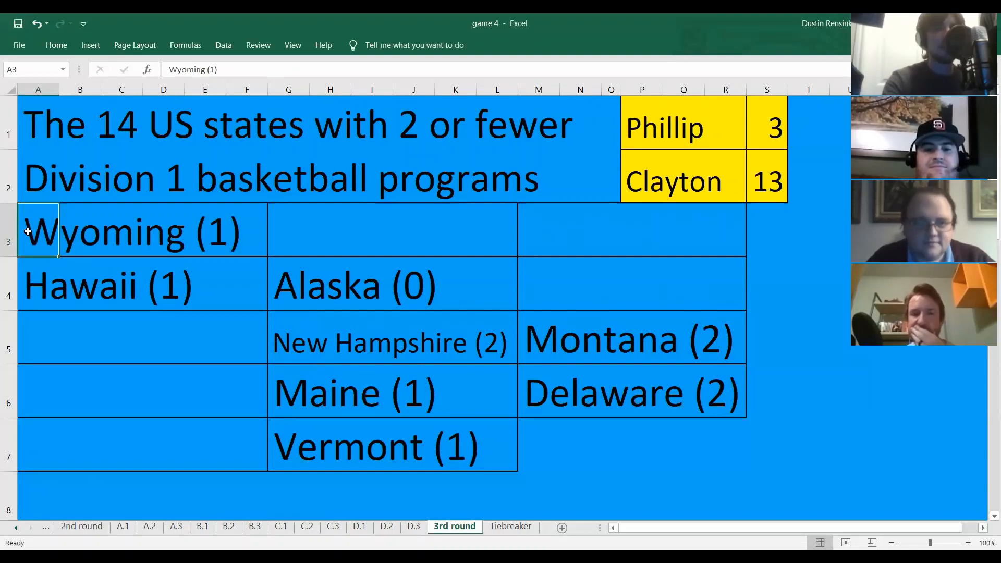
click(38, 337)
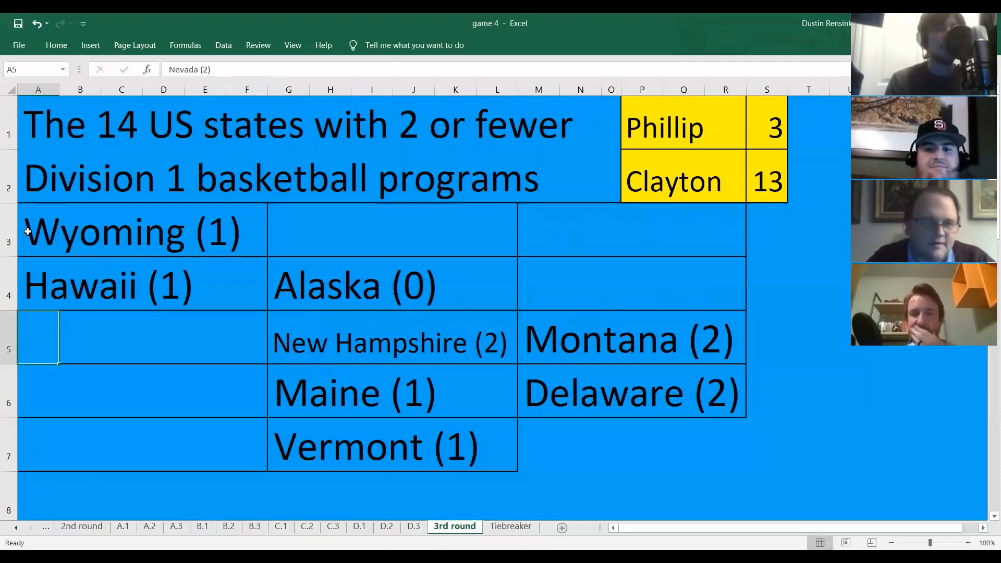
text(Nevada (2))
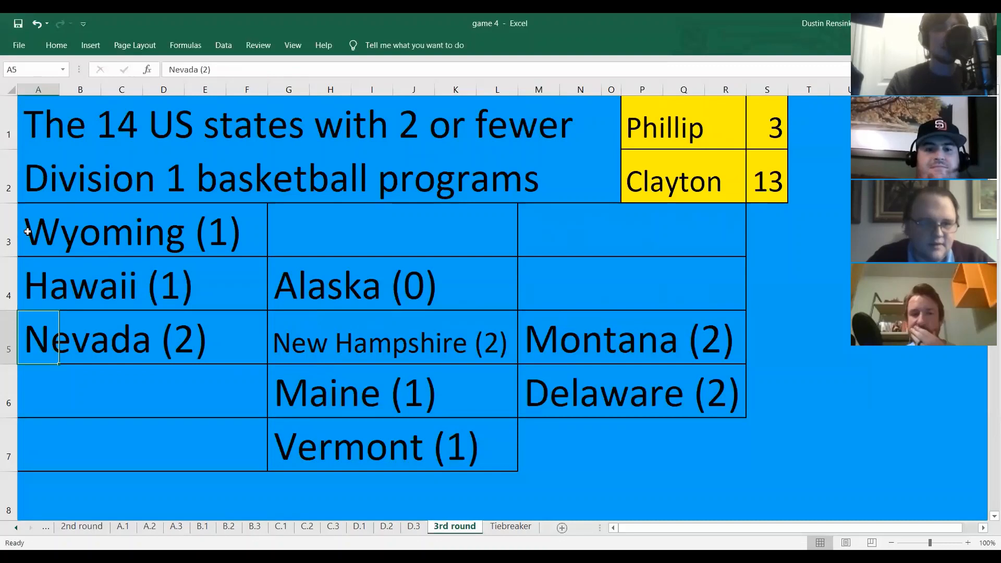
click(38, 392)
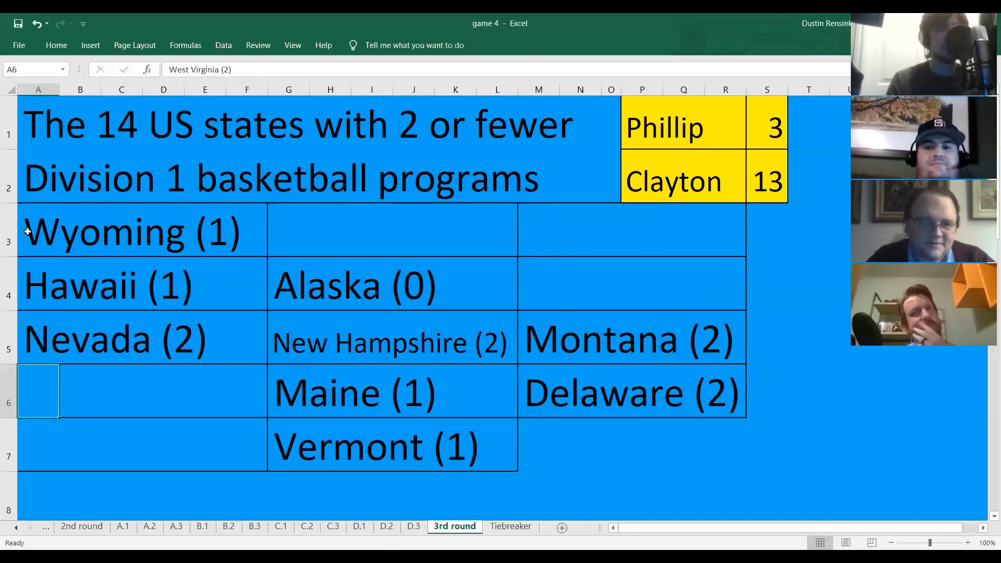
text(West Virginia (2))
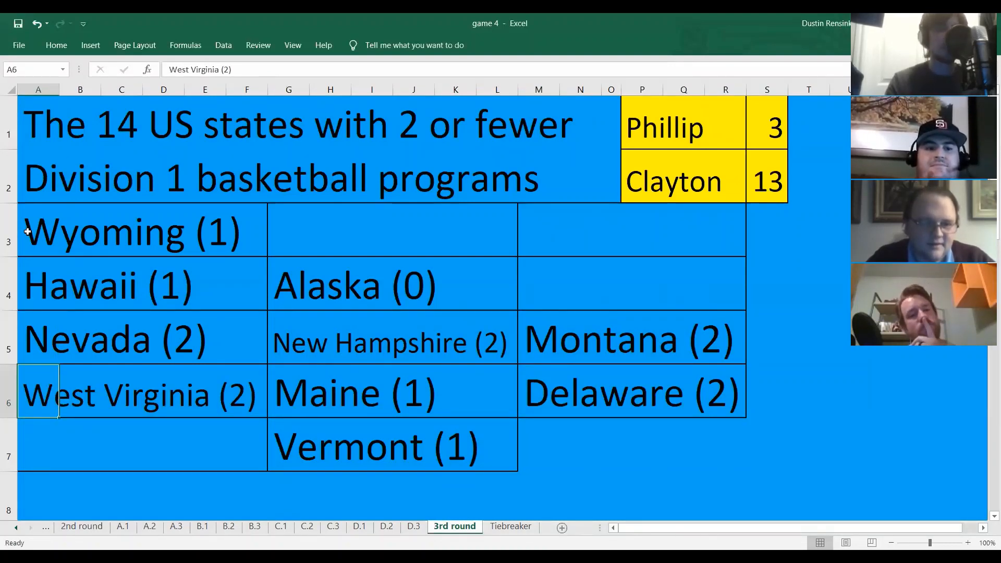
text(New Mexico (2))
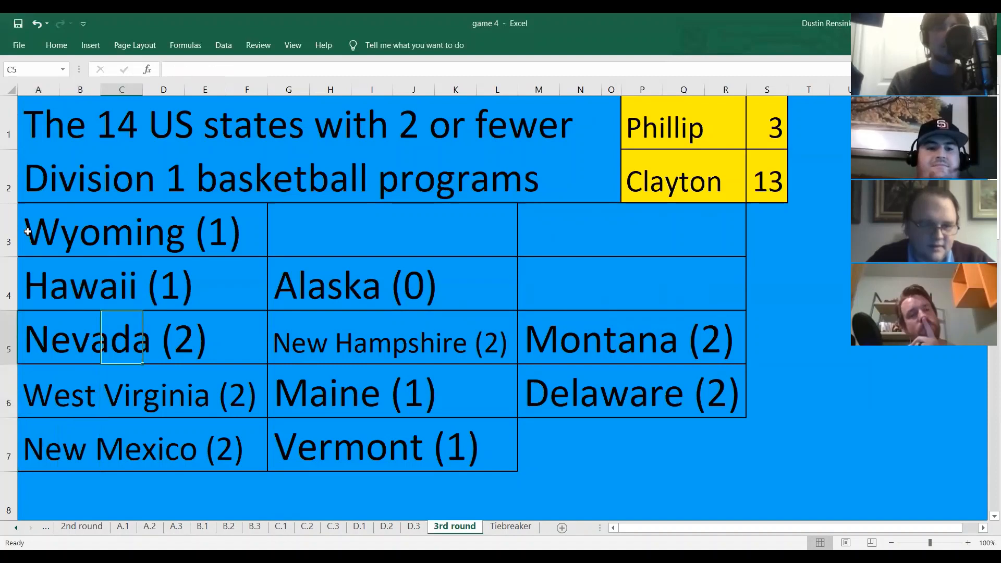
text(South Dakota (2))
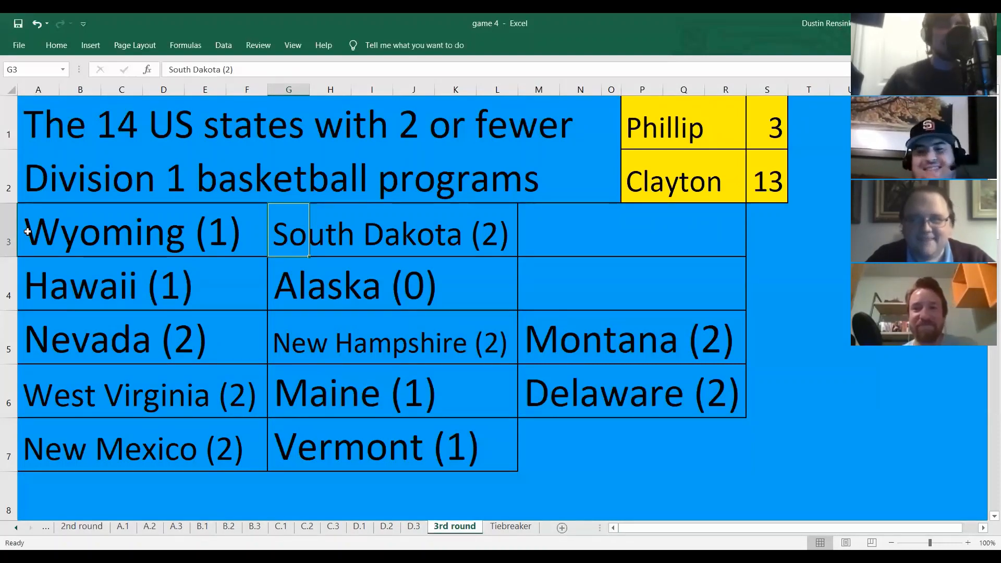
Complete the top row with North Dakota (2) and Minnesota (1).
click(330, 232)
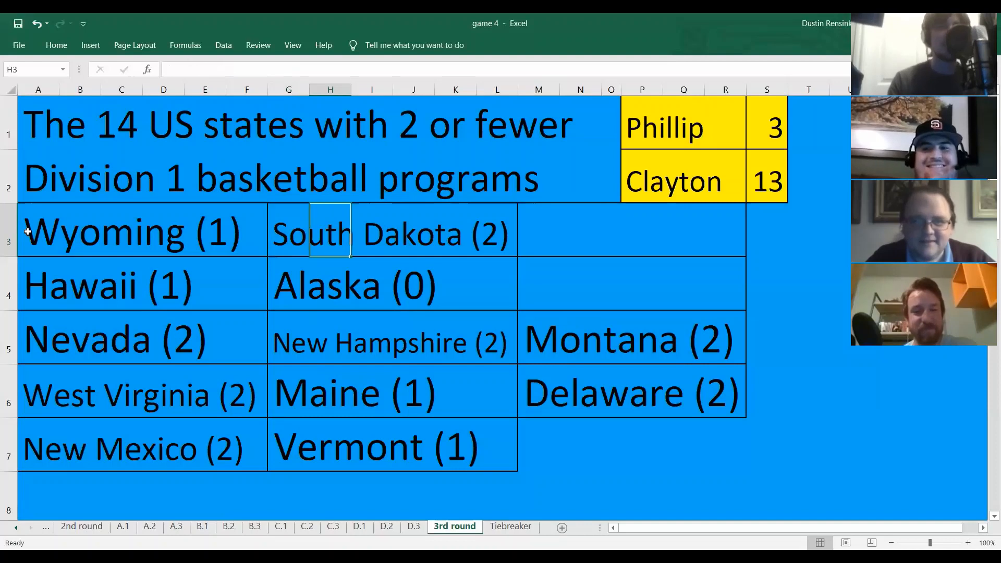
text(North Dakota (2))
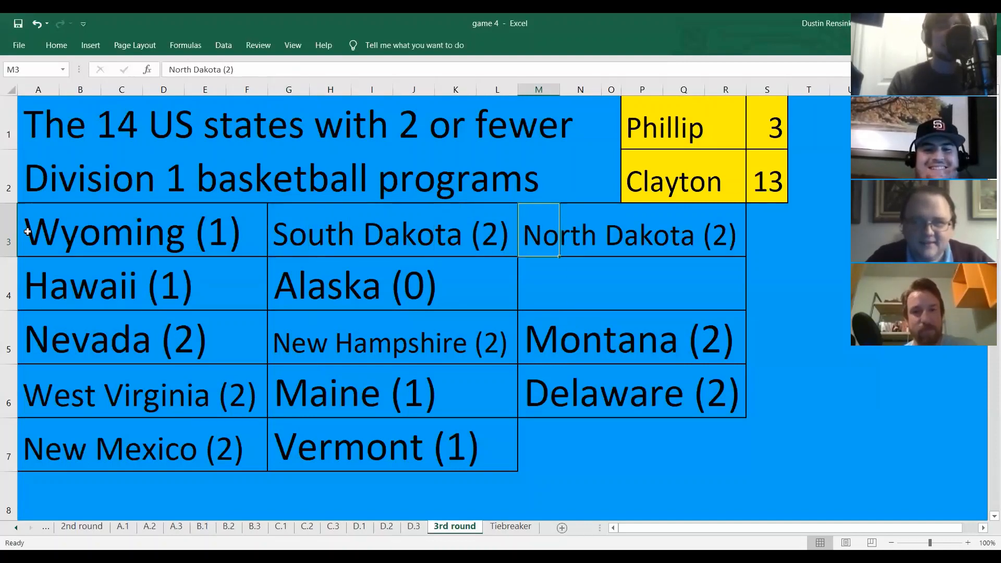
text(Minnesota (1))
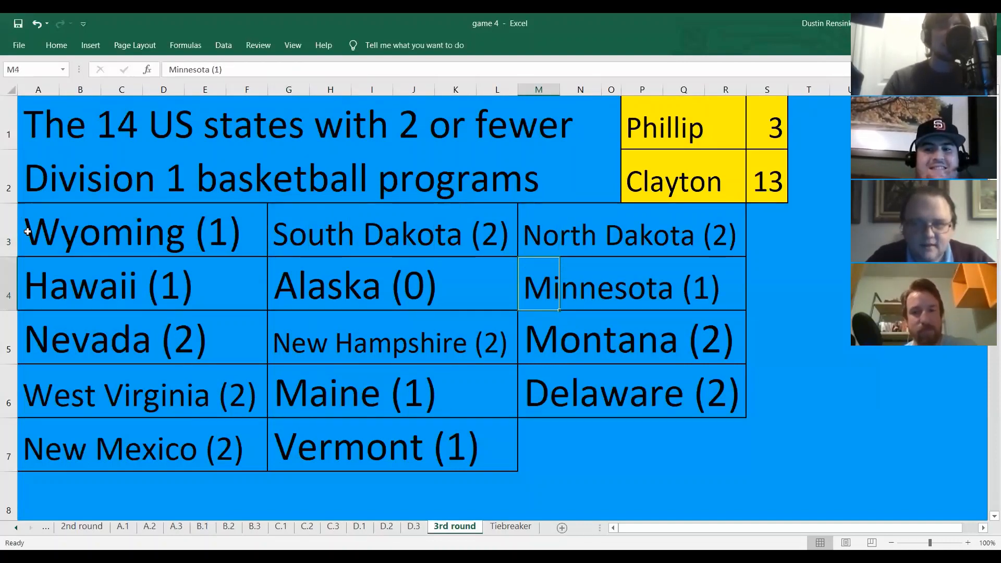